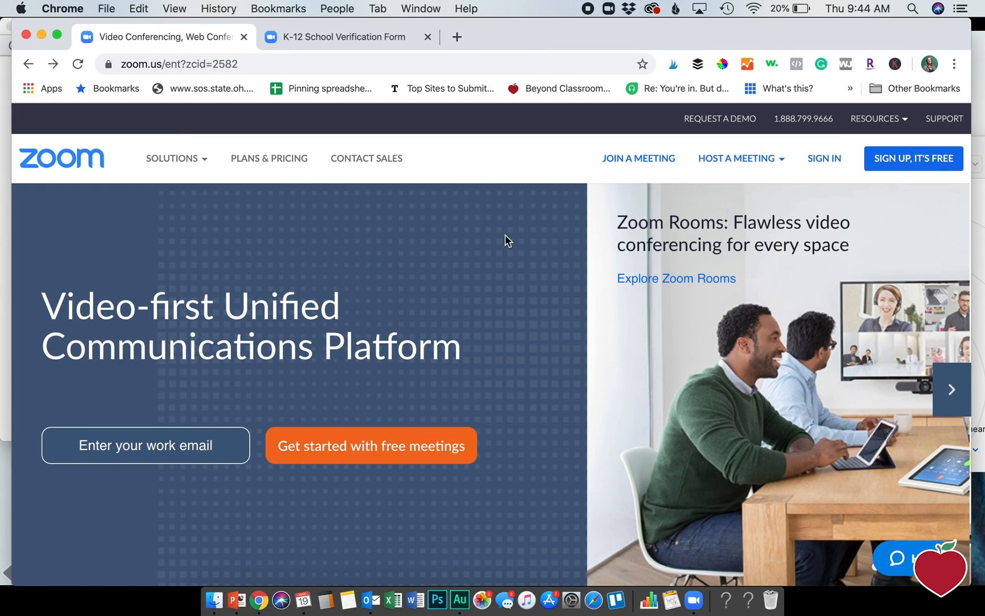
# Step: Browse the K-12 School Verification Form page, then open Zoom to its Home screen
pyautogui.click(952, 389)
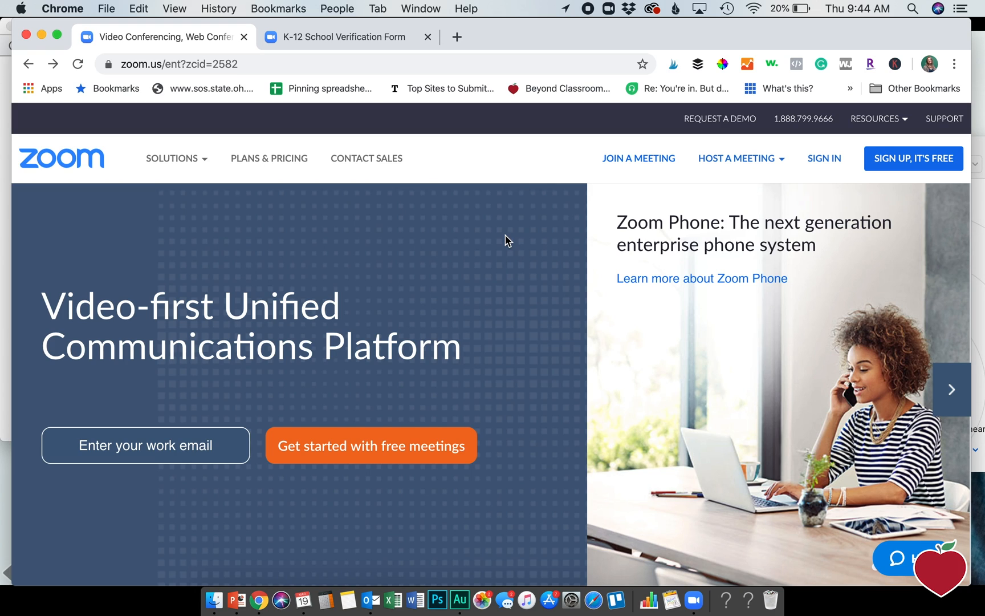
pyautogui.click(951, 388)
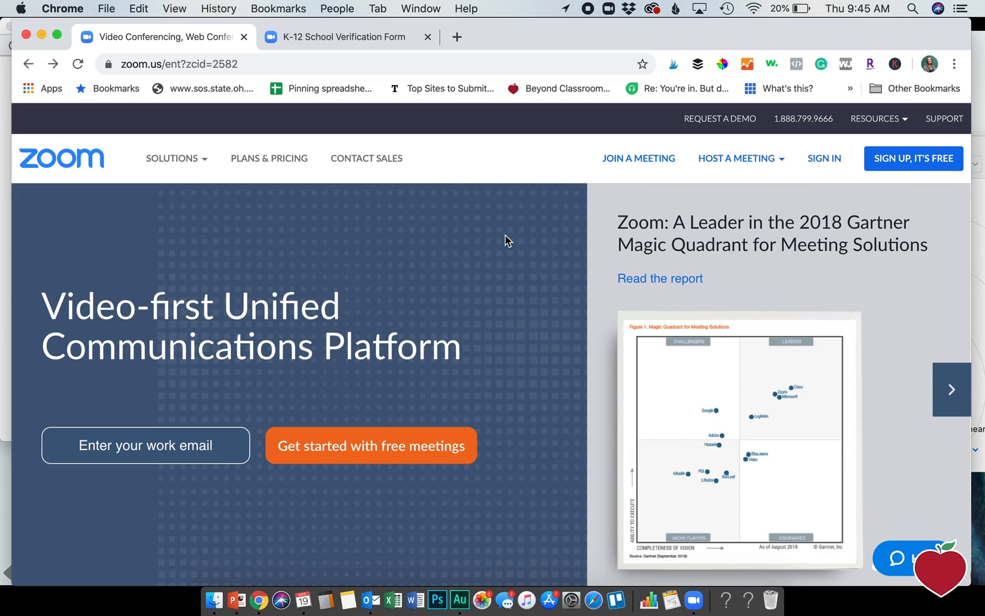
pyautogui.click(951, 389)
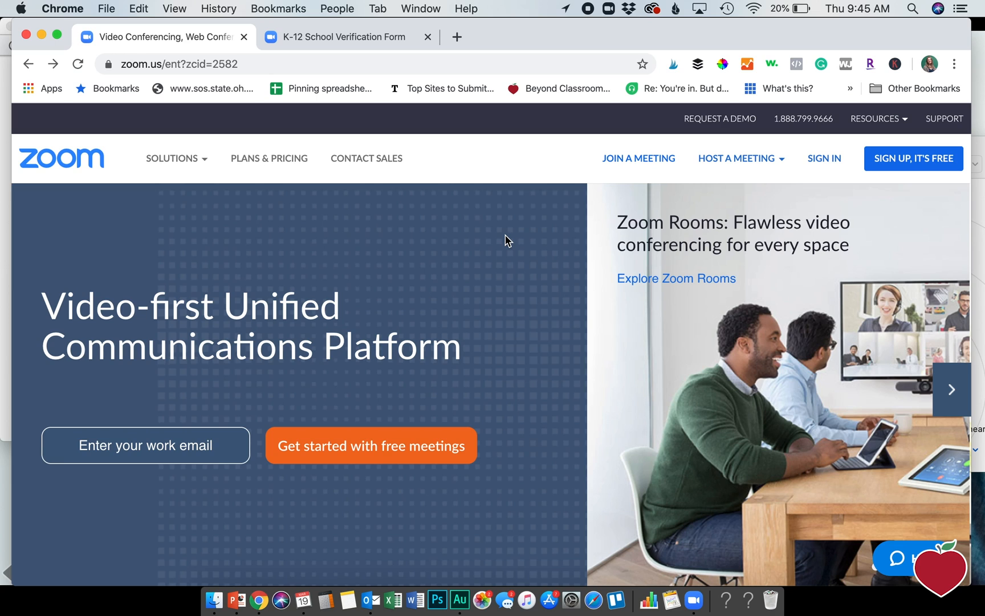
pyautogui.click(951, 389)
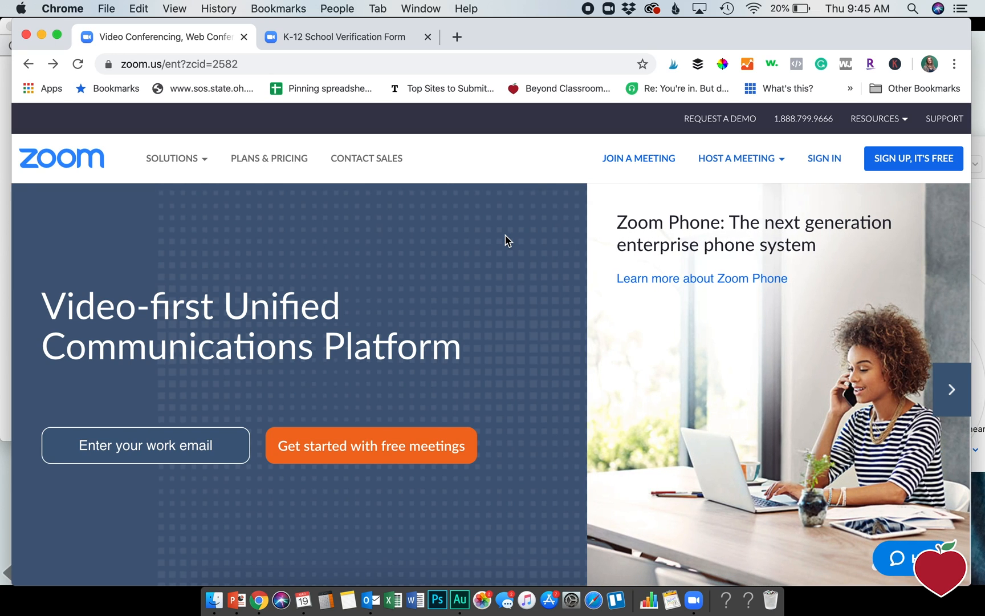
pyautogui.moveTo(115, 462)
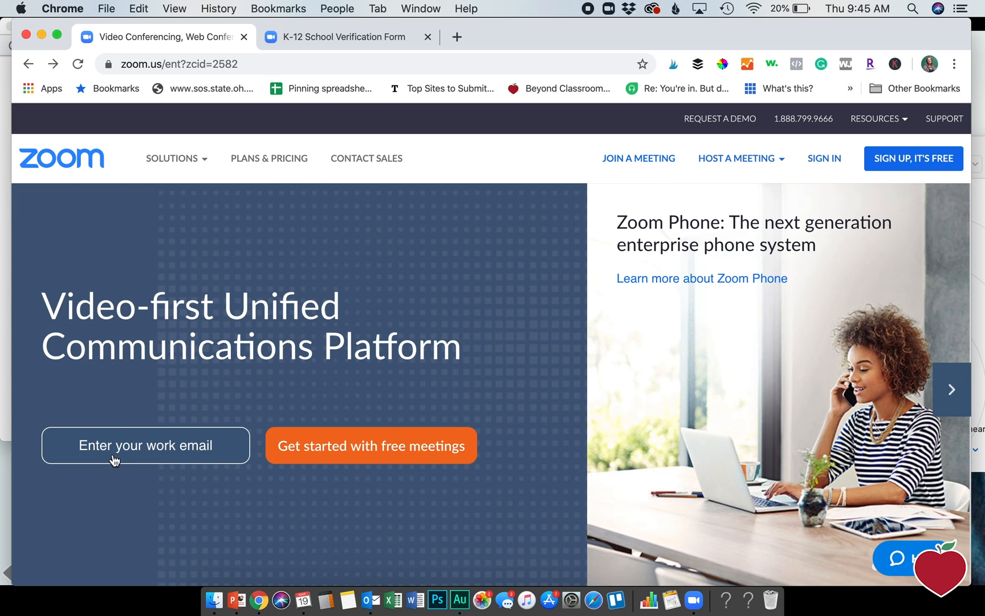
pyautogui.click(173, 158)
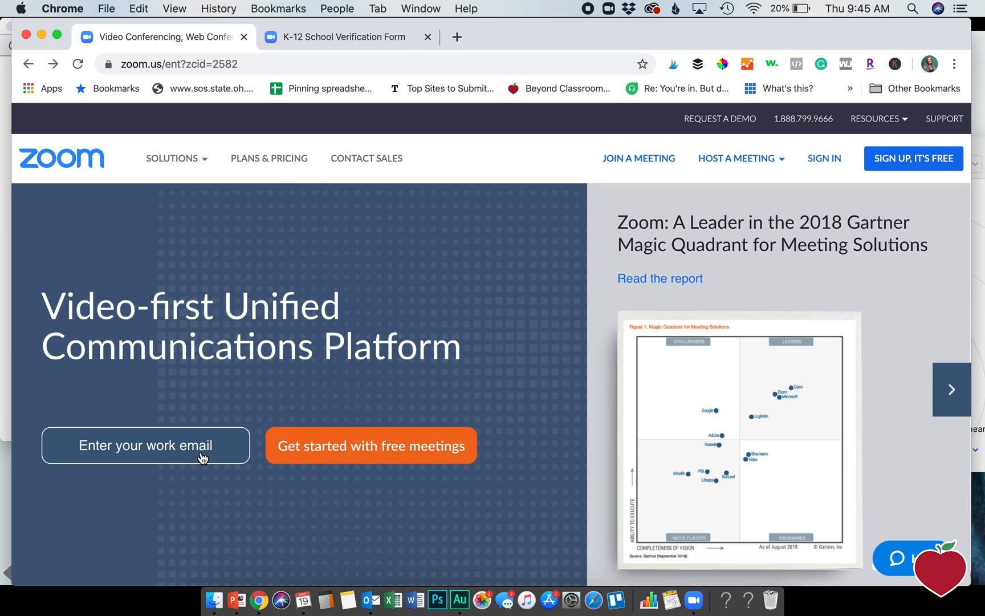
pyautogui.moveTo(231, 429)
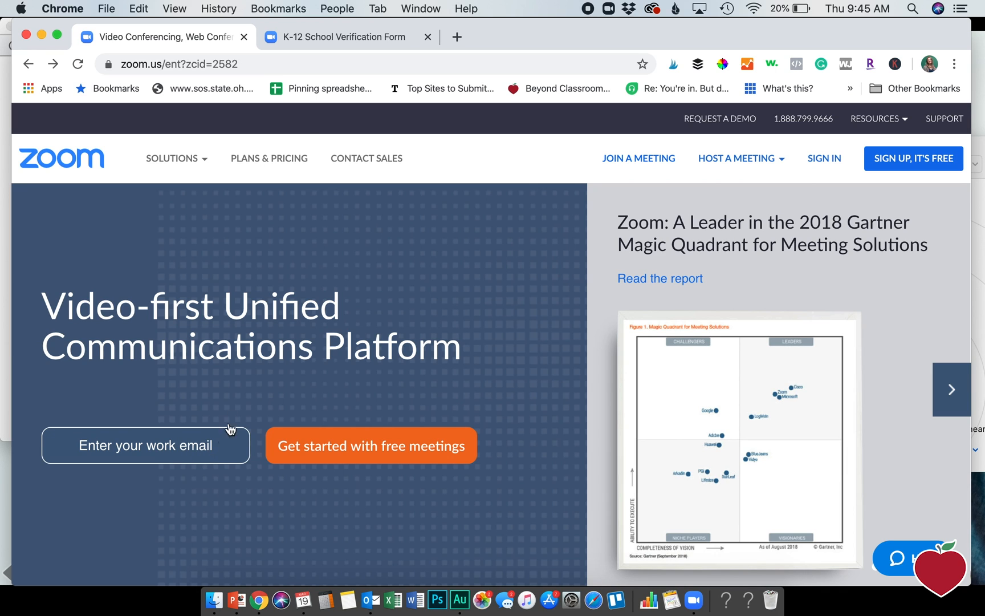
pyautogui.click(341, 37)
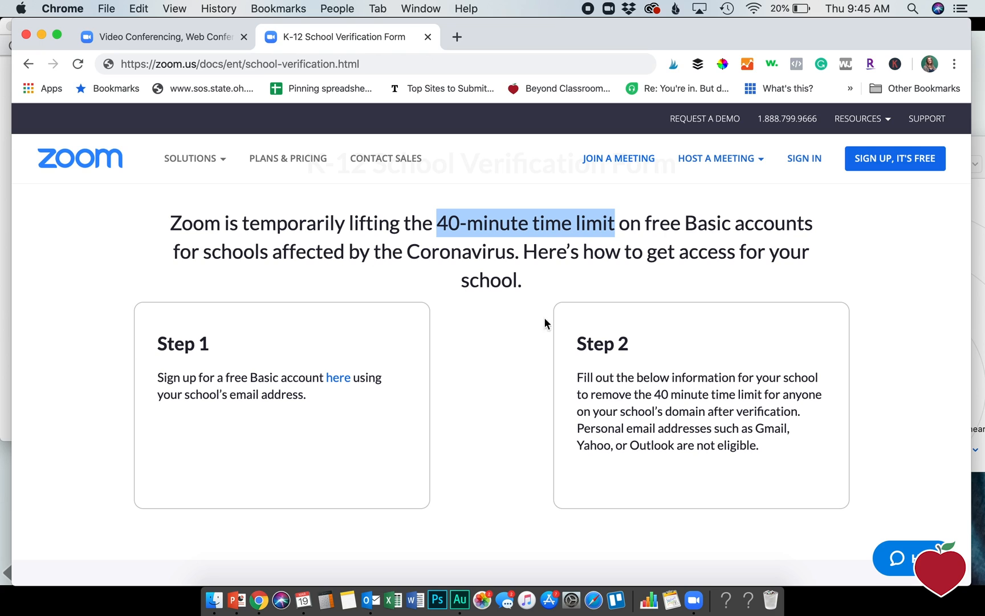
pyautogui.moveTo(253, 63)
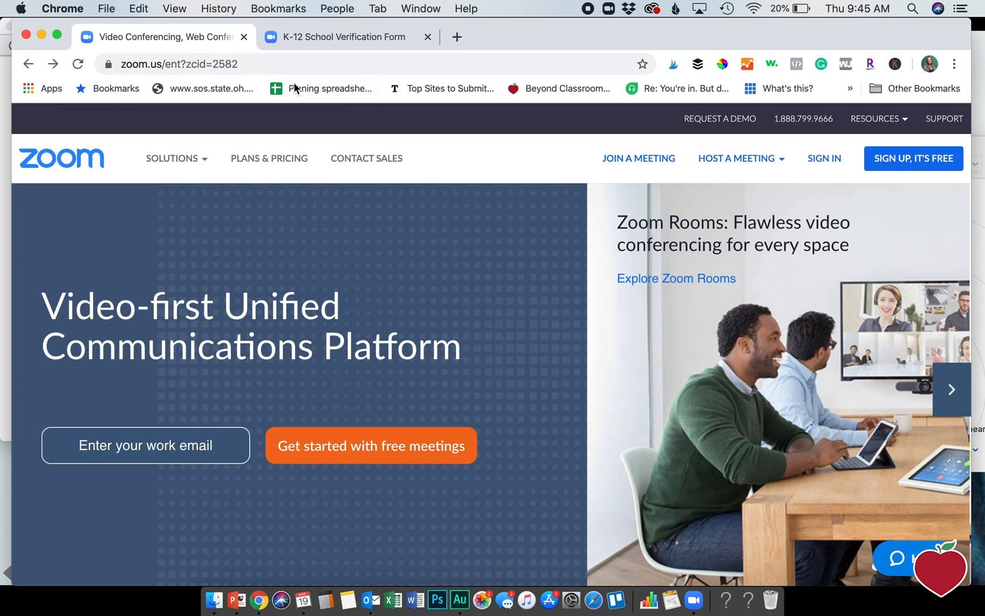
pyautogui.click(343, 36)
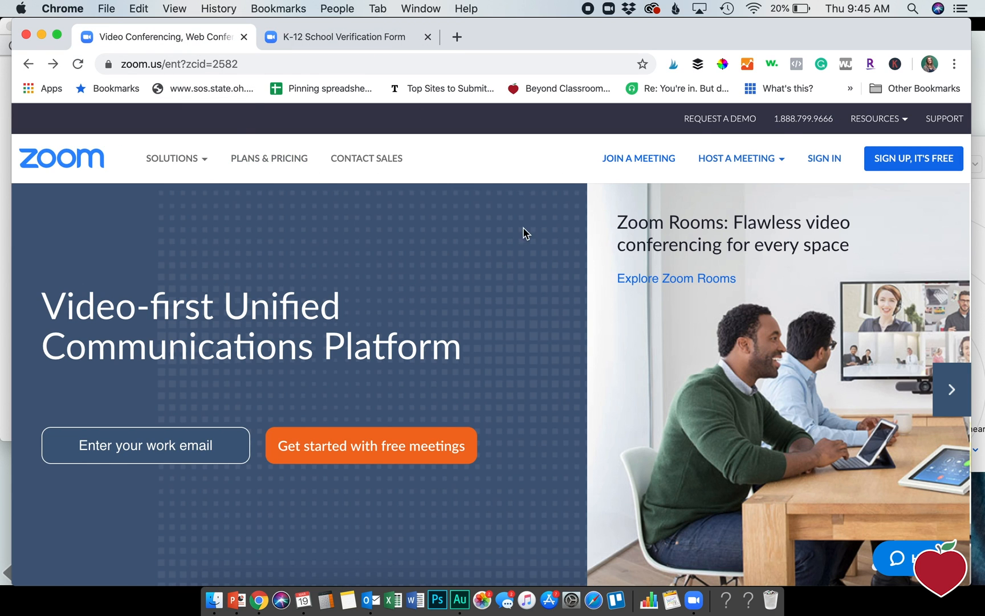
pyautogui.moveTo(572, 117)
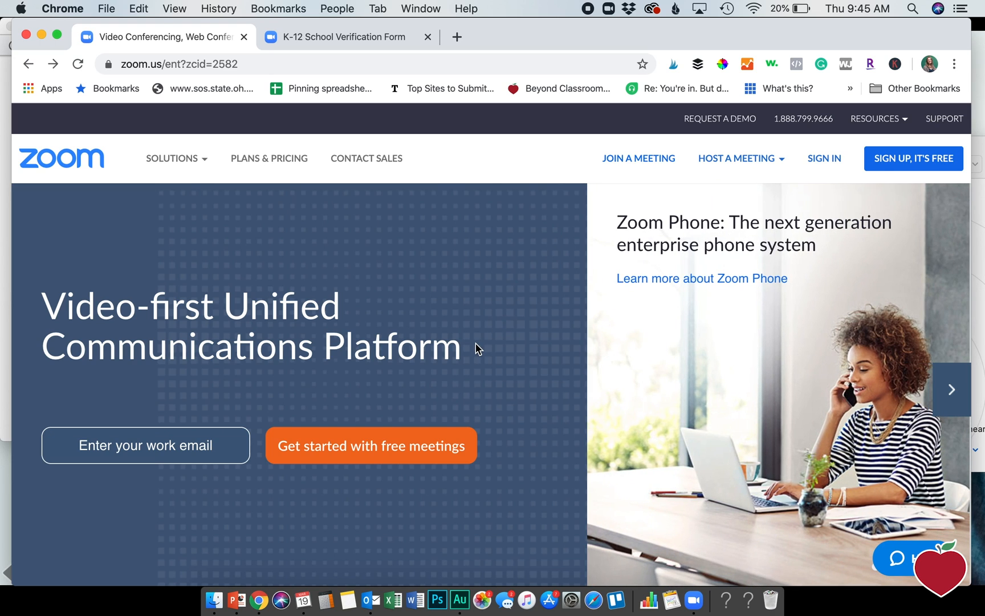
pyautogui.moveTo(536, 325)
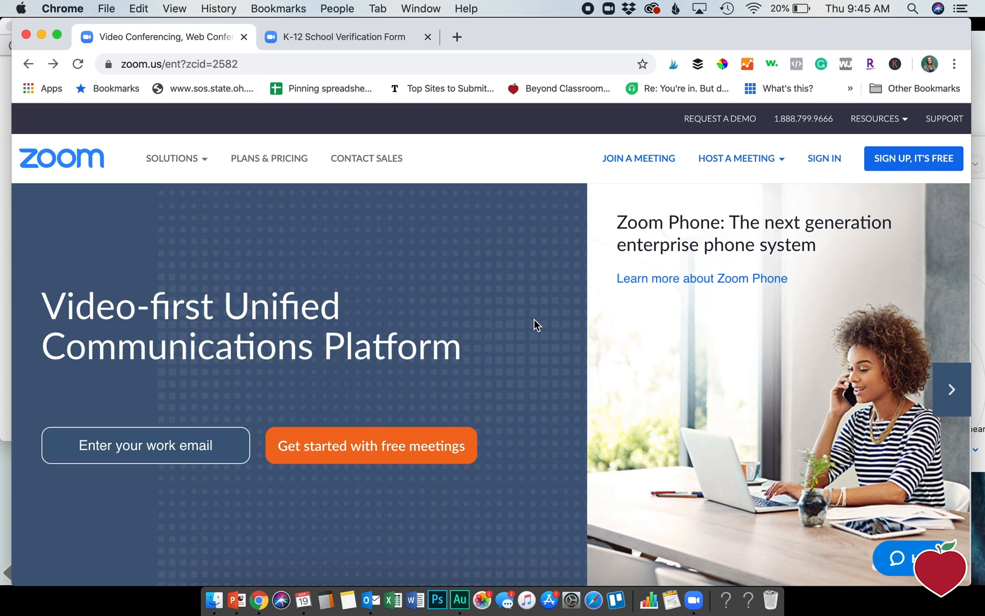
pyautogui.moveTo(693, 590)
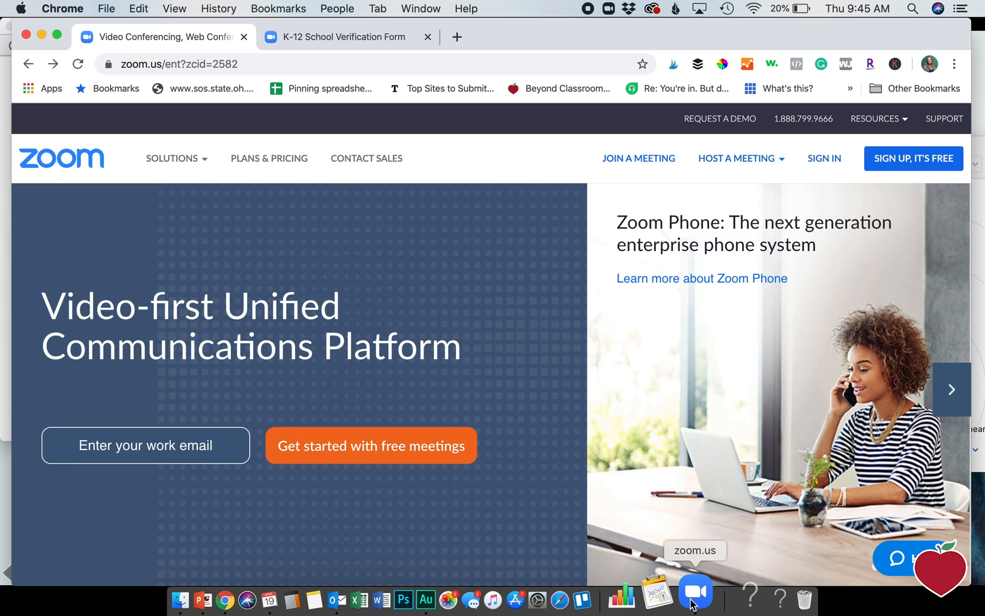
pyautogui.click(693, 591)
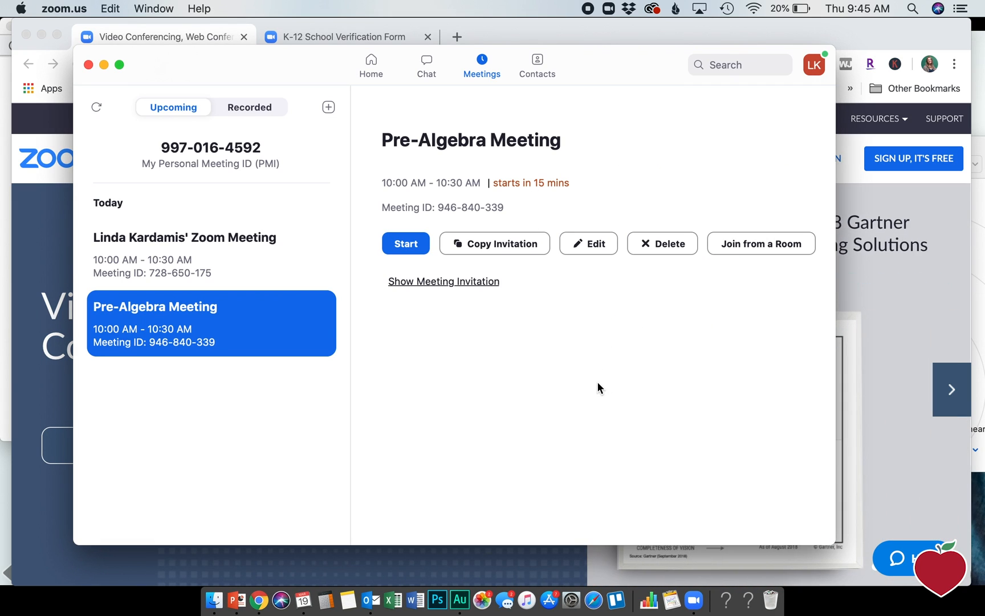
pyautogui.click(371, 64)
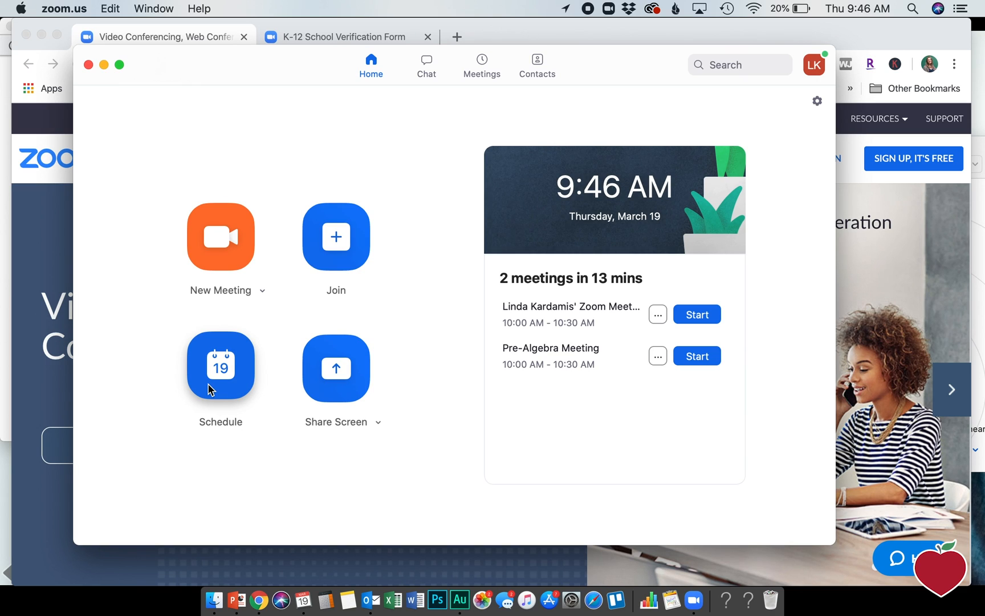
# Step: Start scheduling a new meeting titled 'Math 6 Class'
pyautogui.click(220, 365)
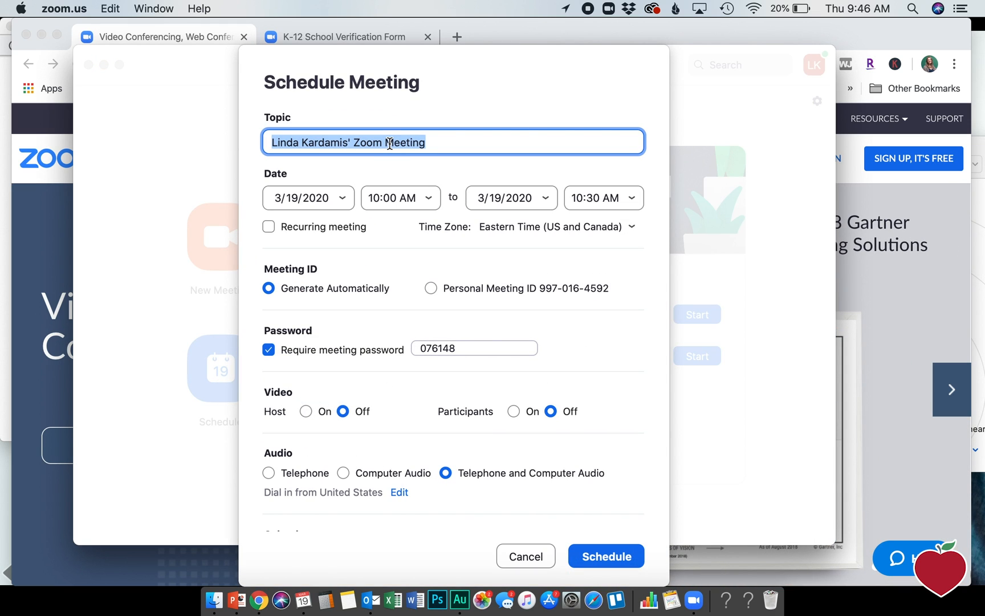
pyautogui.write('M')
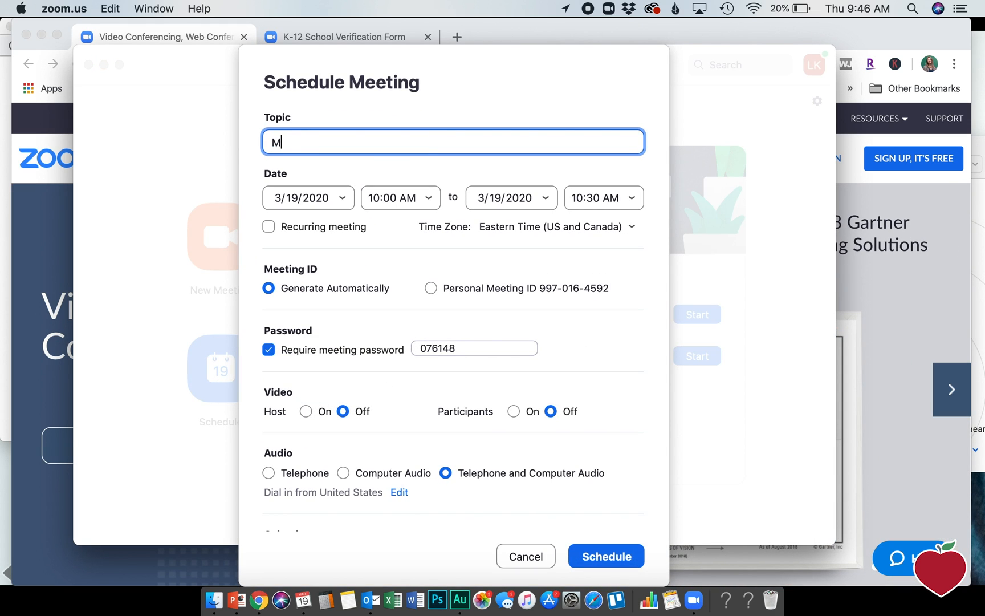
pyautogui.write('ath 6 Class')
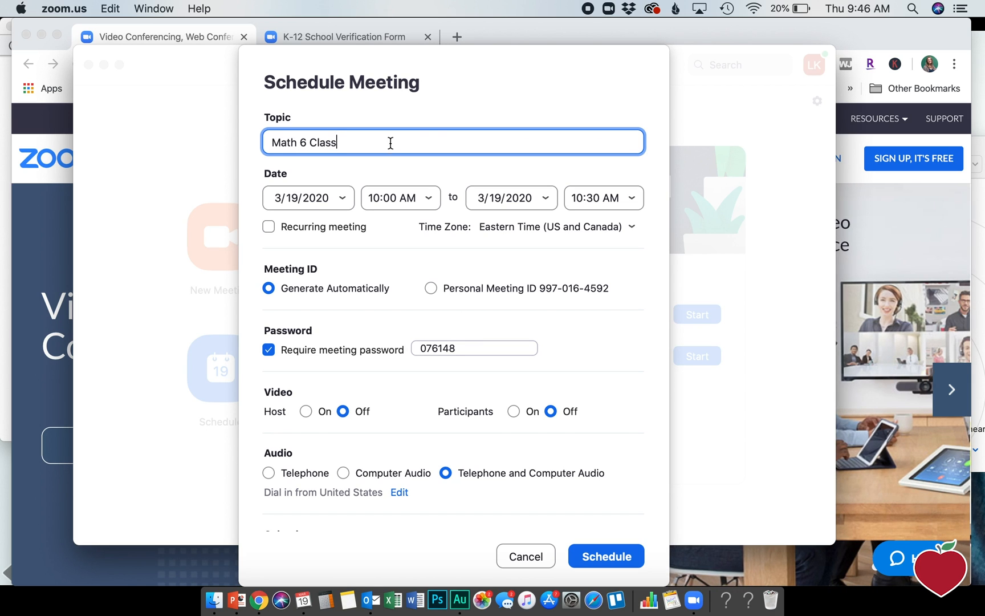
pyautogui.moveTo(275, 203)
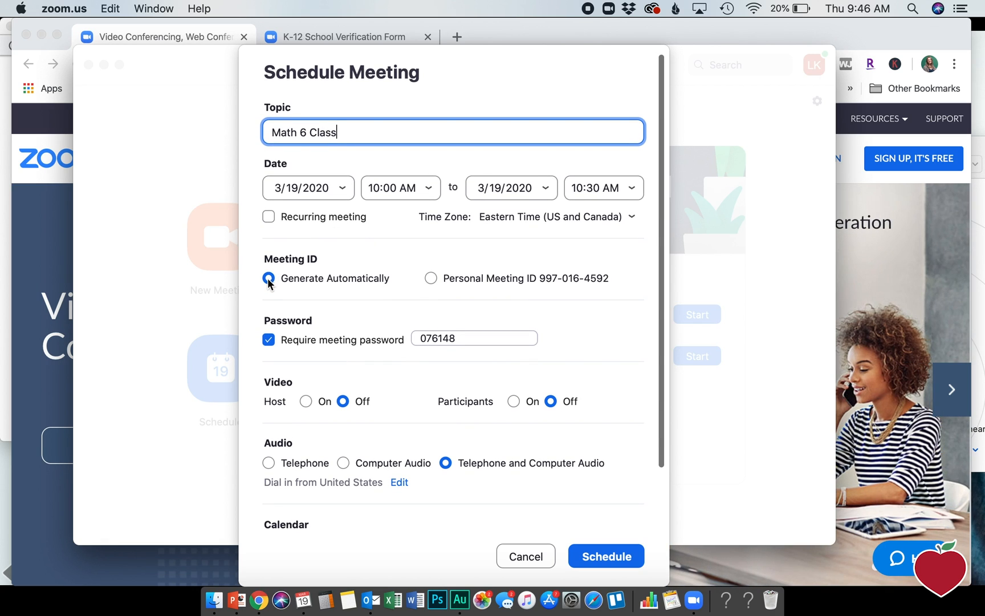
pyautogui.moveTo(269, 340)
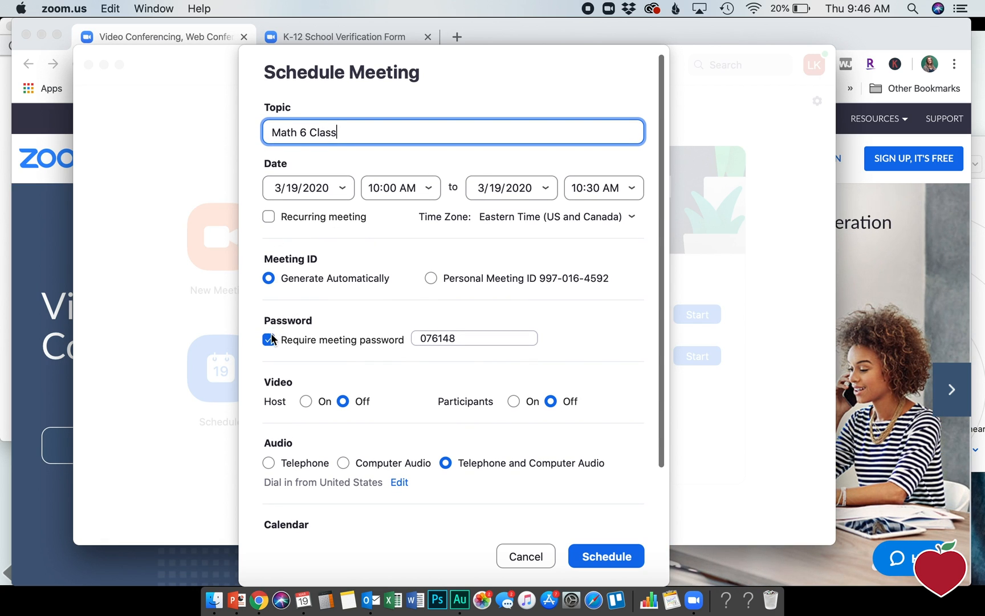
pyautogui.moveTo(269, 339)
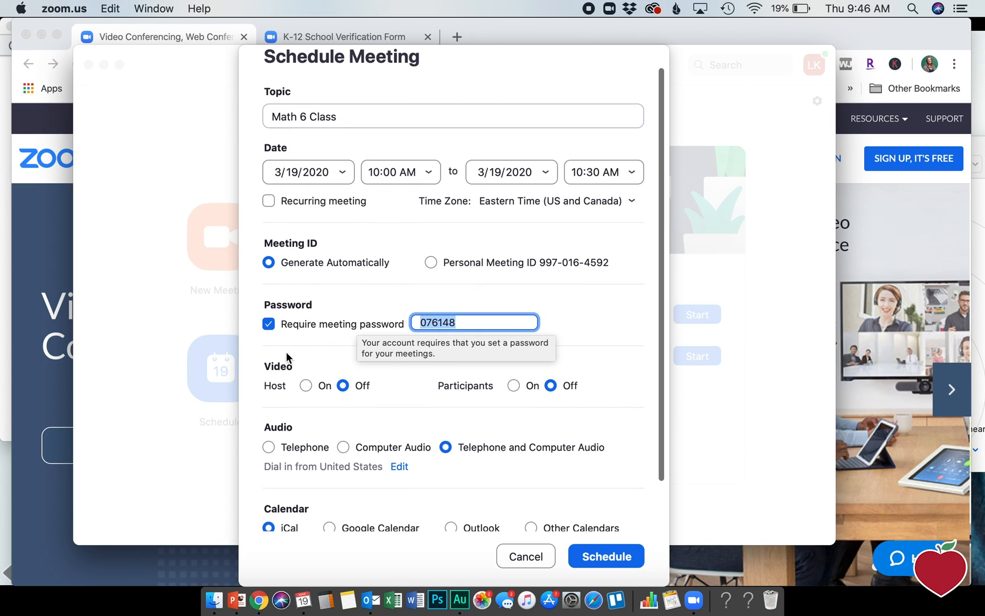
# Step: Turn host and participant video on, choose iCal as calendar, and schedule it
pyautogui.click(306, 385)
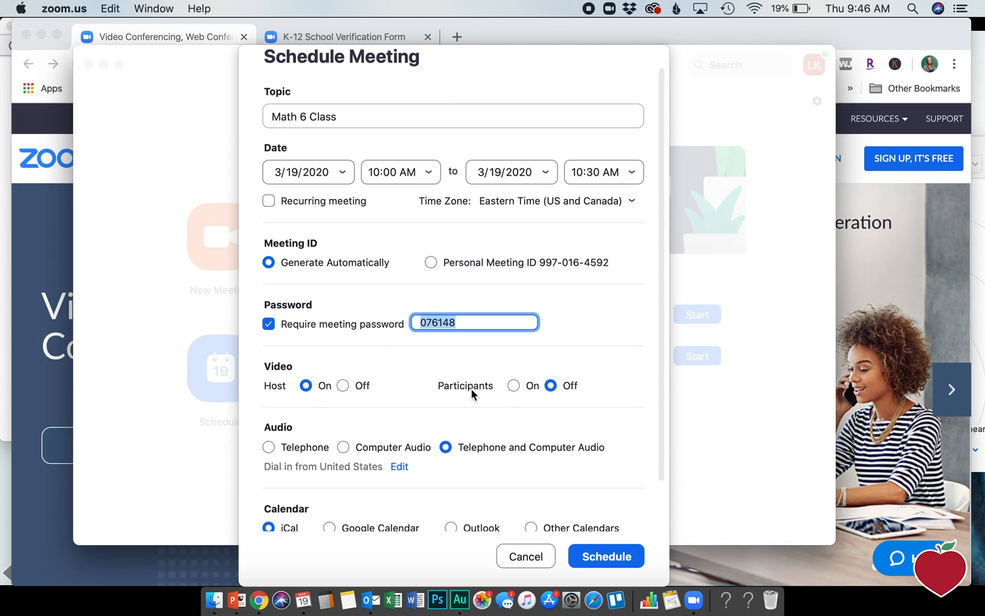
pyautogui.click(513, 385)
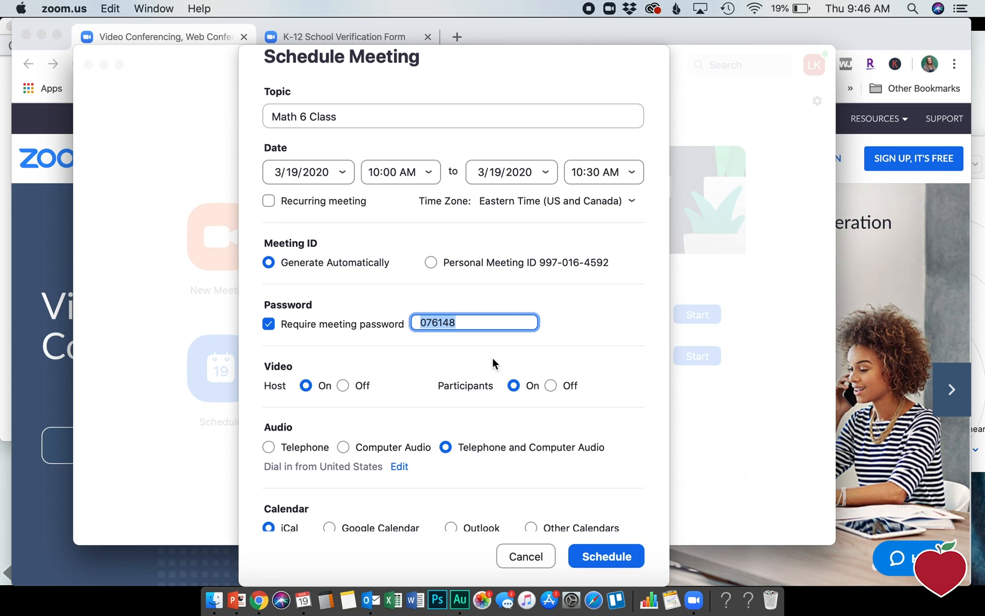
pyautogui.moveTo(560, 392)
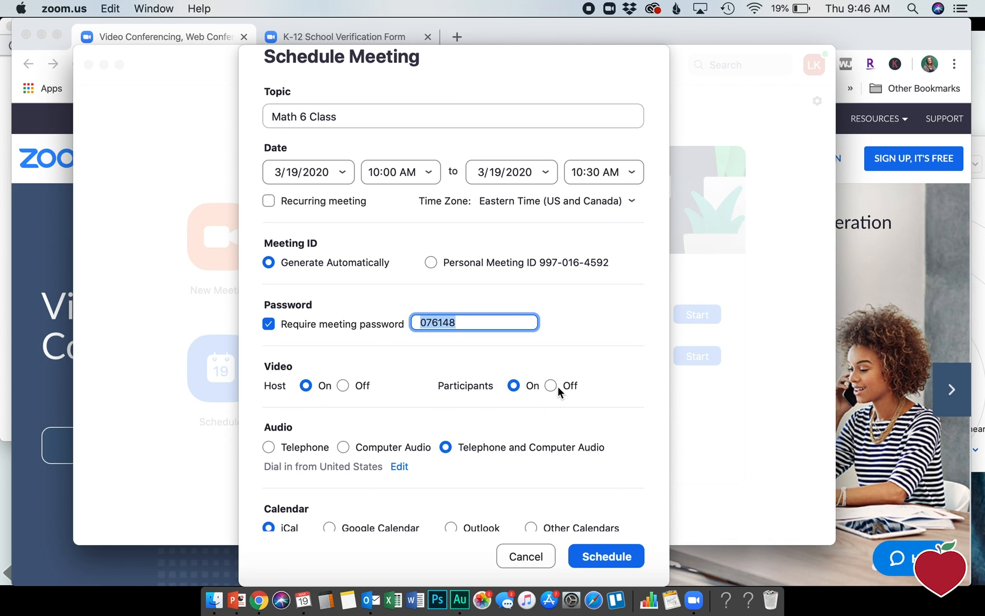
pyautogui.scroll(-3)
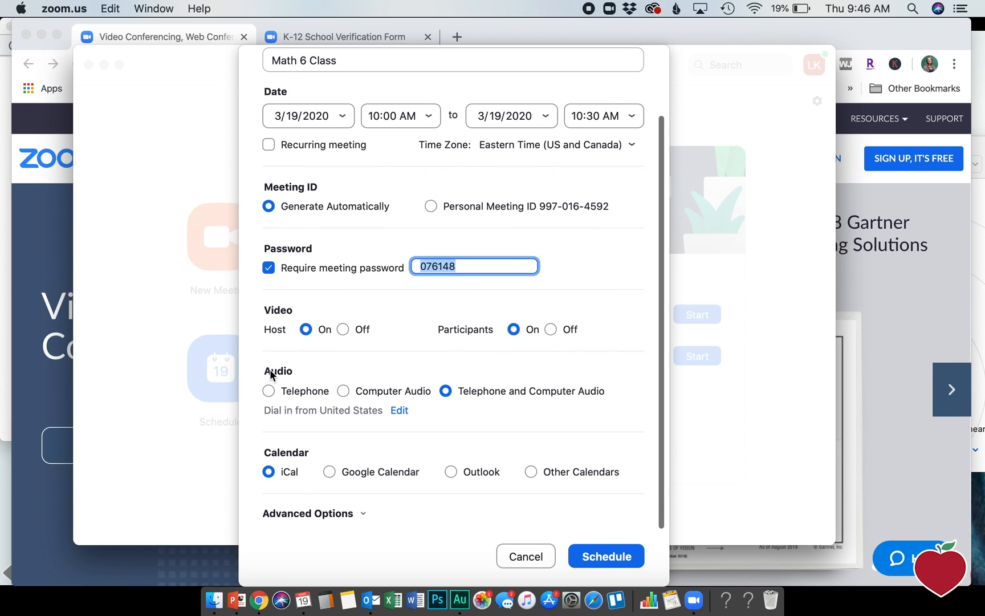
pyautogui.click(343, 408)
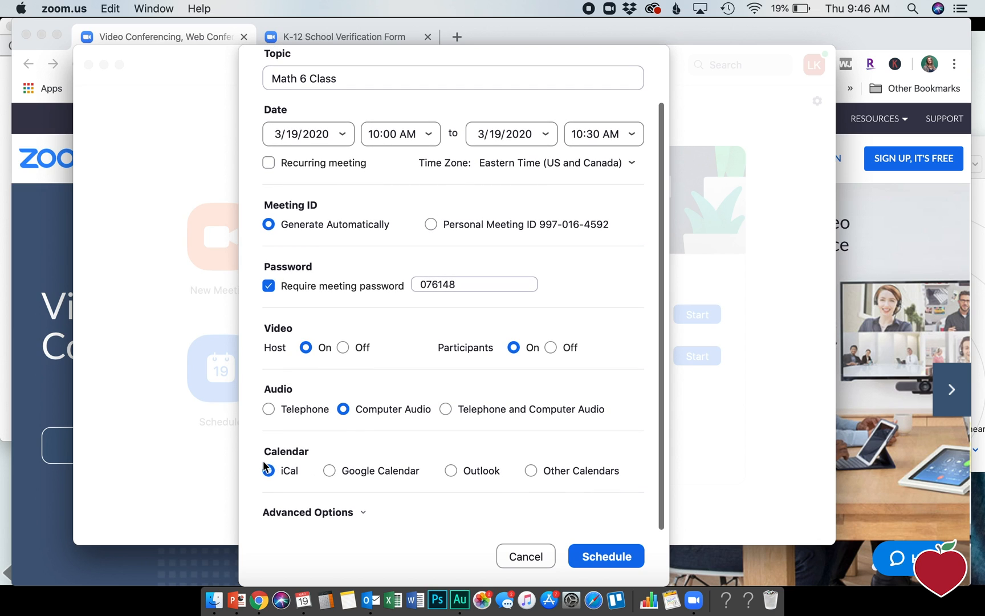
pyautogui.click(269, 470)
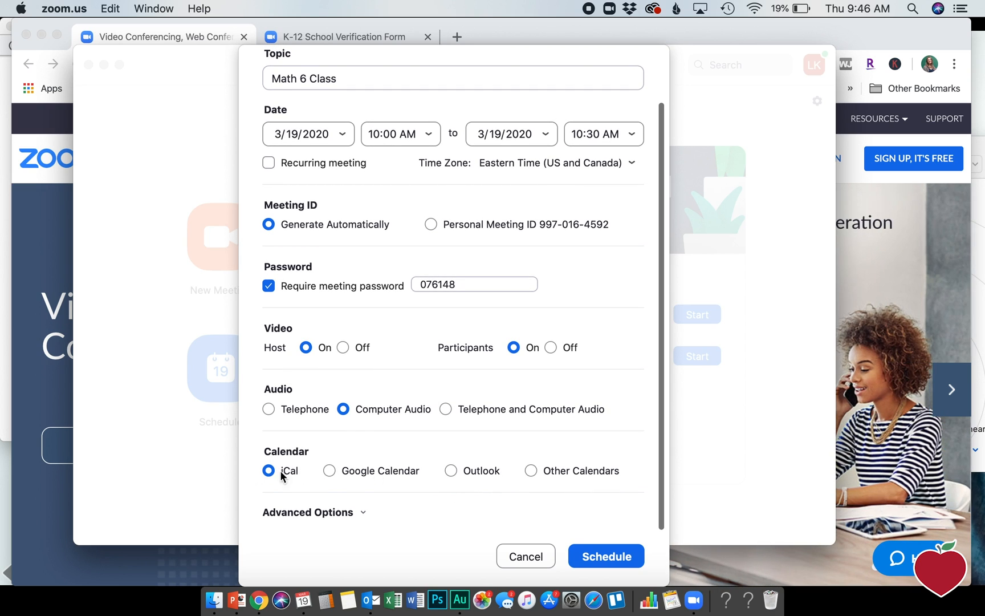
pyautogui.moveTo(470, 478)
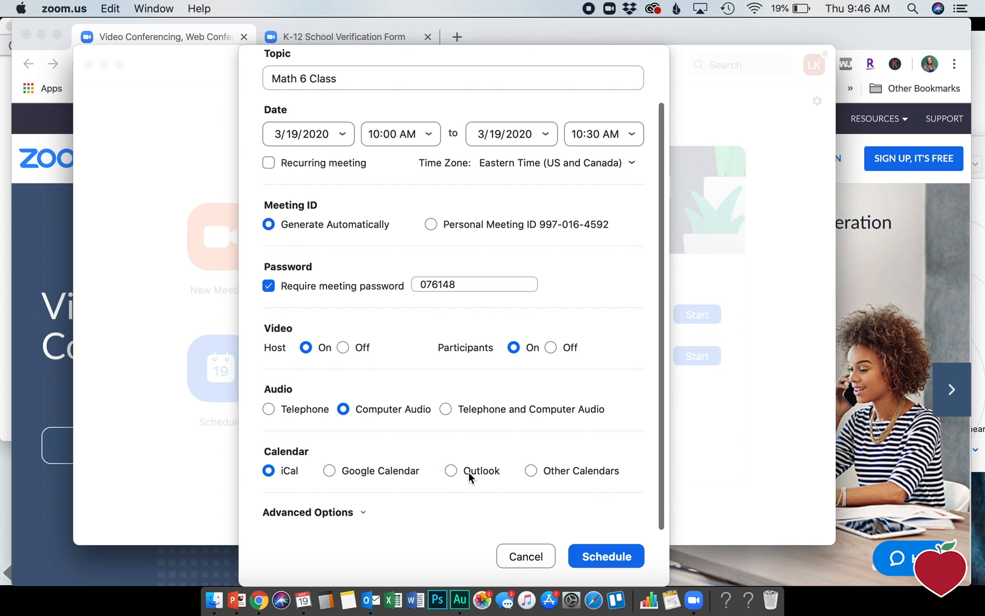
pyautogui.click(604, 556)
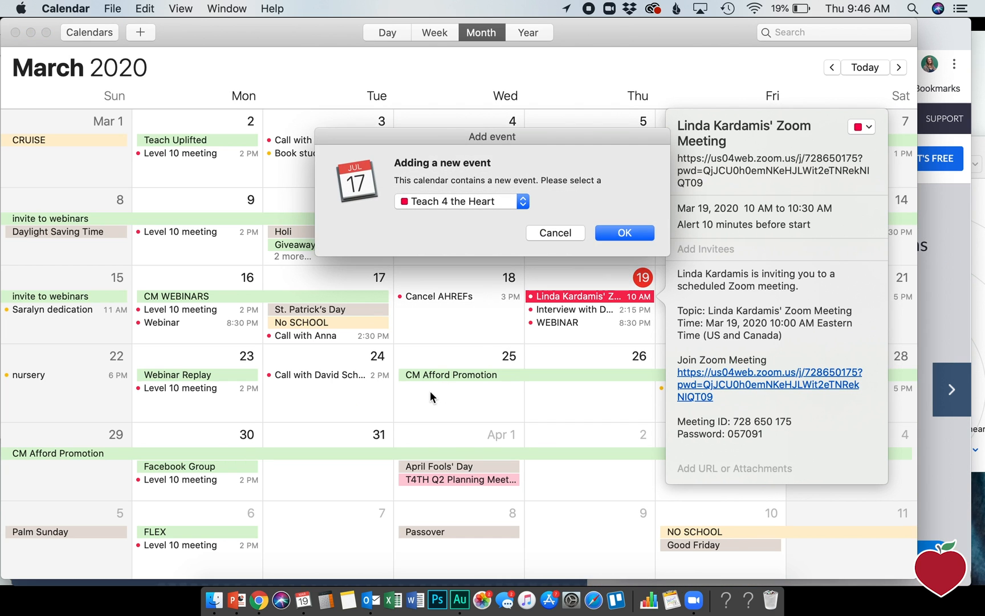
# Step: Confirm adding the event to the Teach 4 the Heart calendar
pyautogui.click(623, 233)
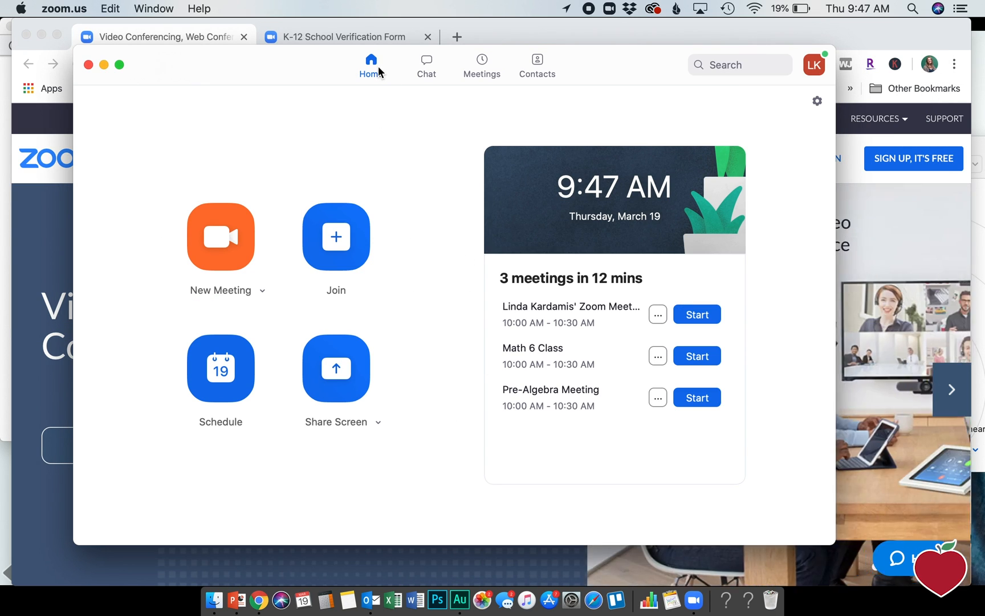
pyautogui.moveTo(481, 65)
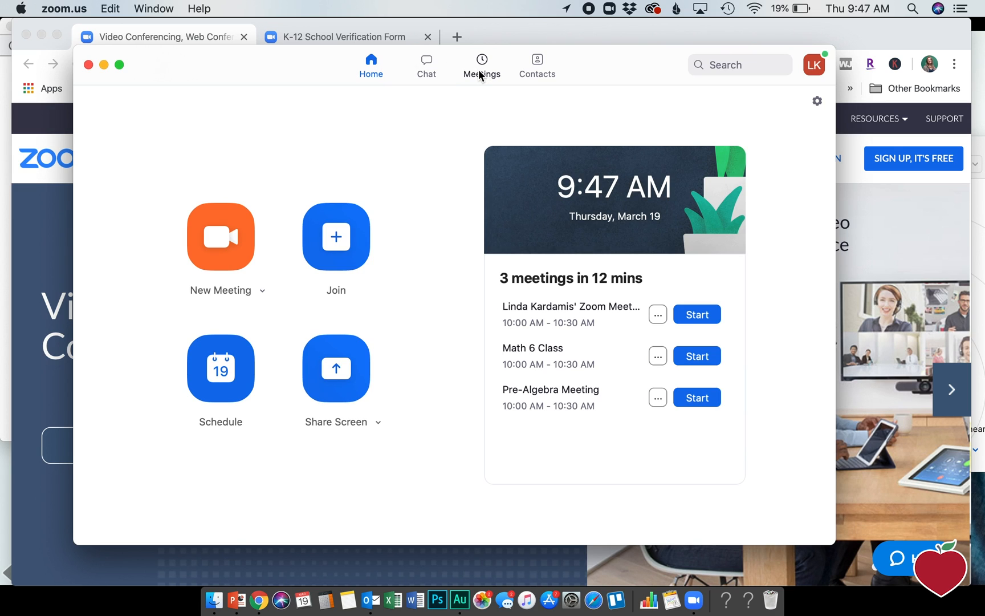
# Step: Show and copy the Math 6 Class invitation text from the Meetings tab
pyautogui.click(481, 65)
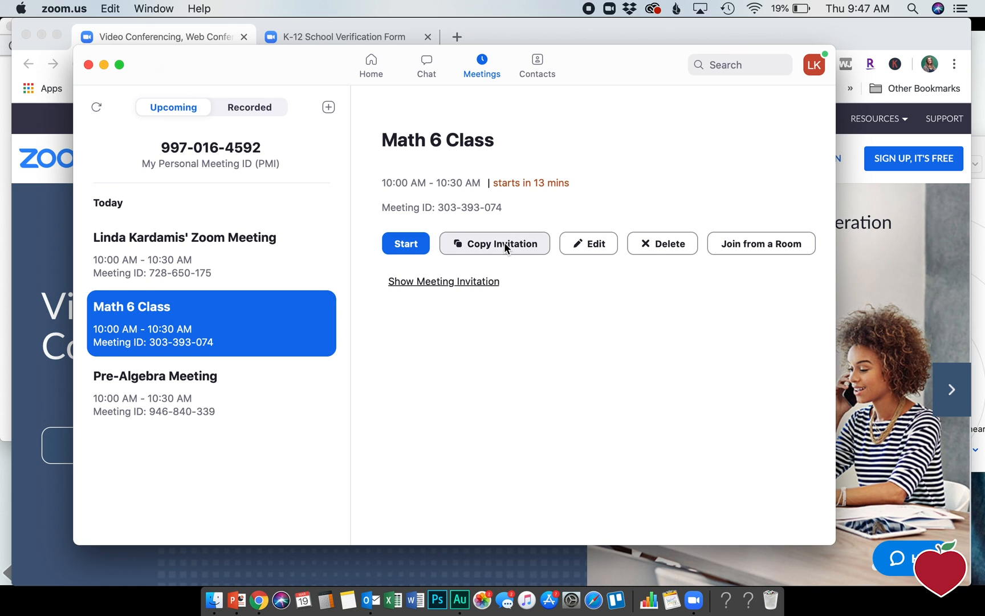
pyautogui.click(444, 281)
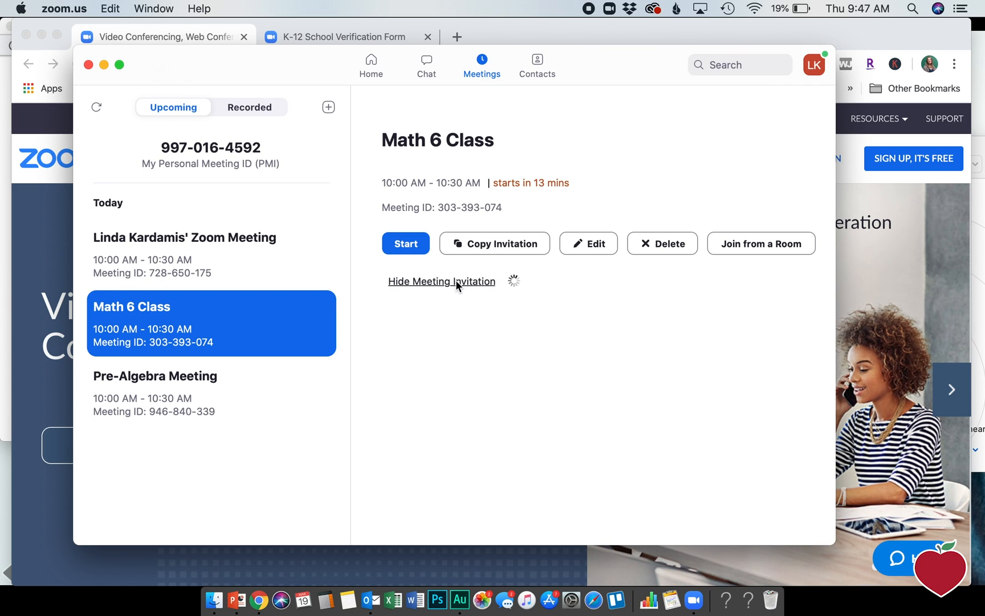
pyautogui.click(441, 281)
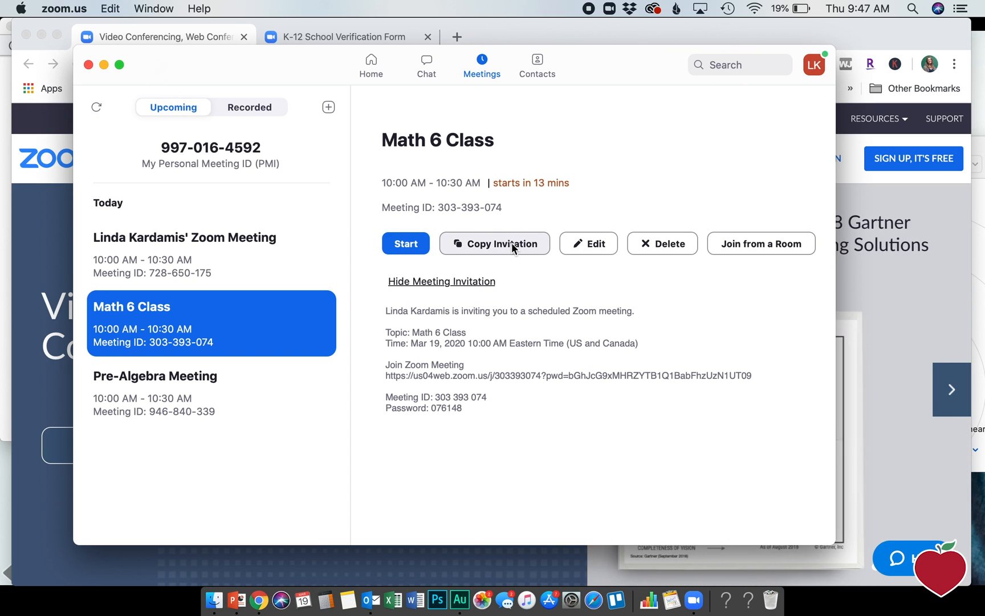
pyautogui.click(495, 243)
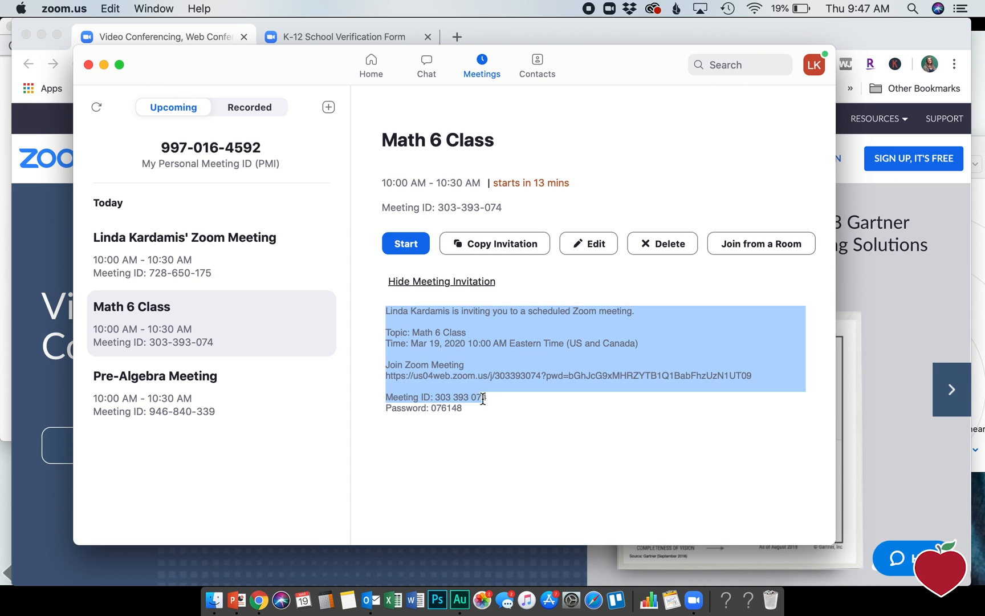
pyautogui.click(478, 345)
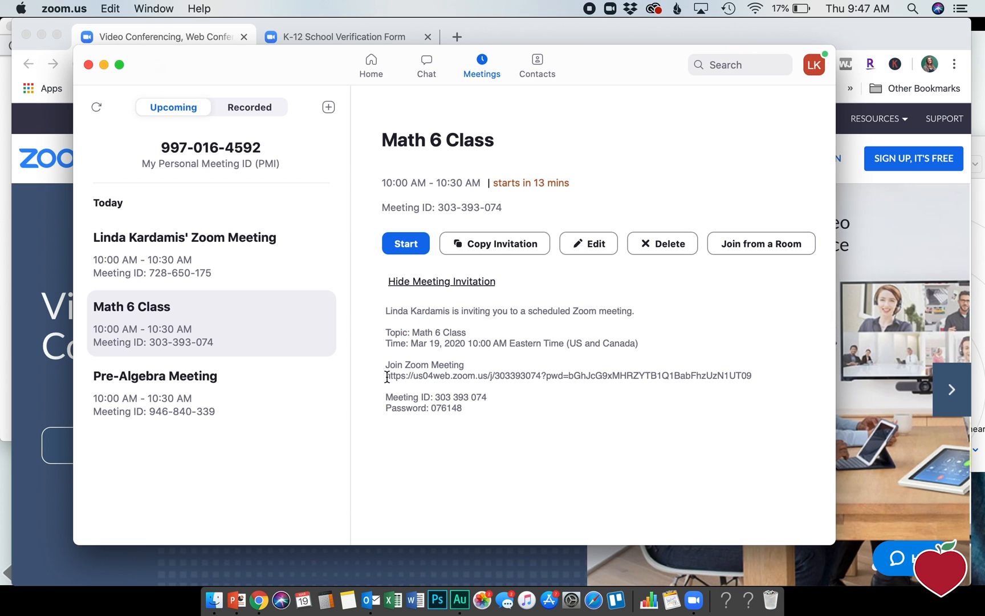
pyautogui.moveTo(759, 375)
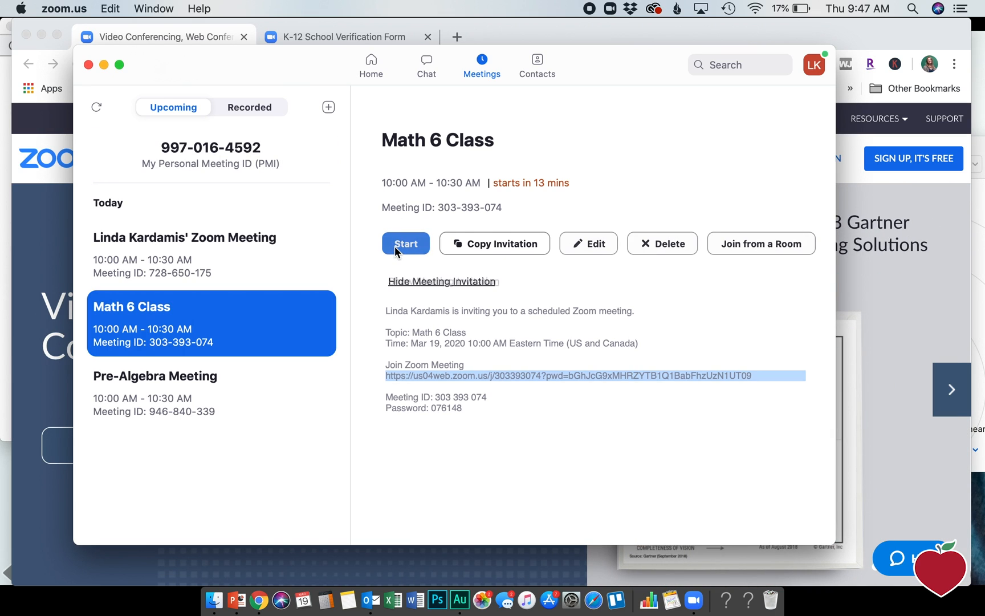
# Step: Start Math 6 Class and confirm the speaker ringtone and microphone replay in the audio test
pyautogui.click(406, 243)
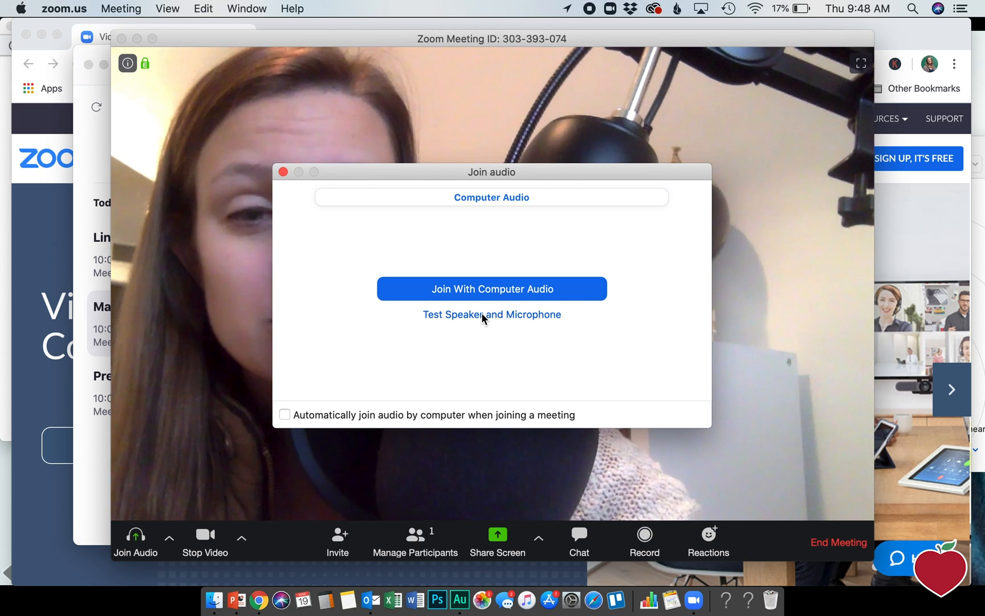
pyautogui.click(492, 314)
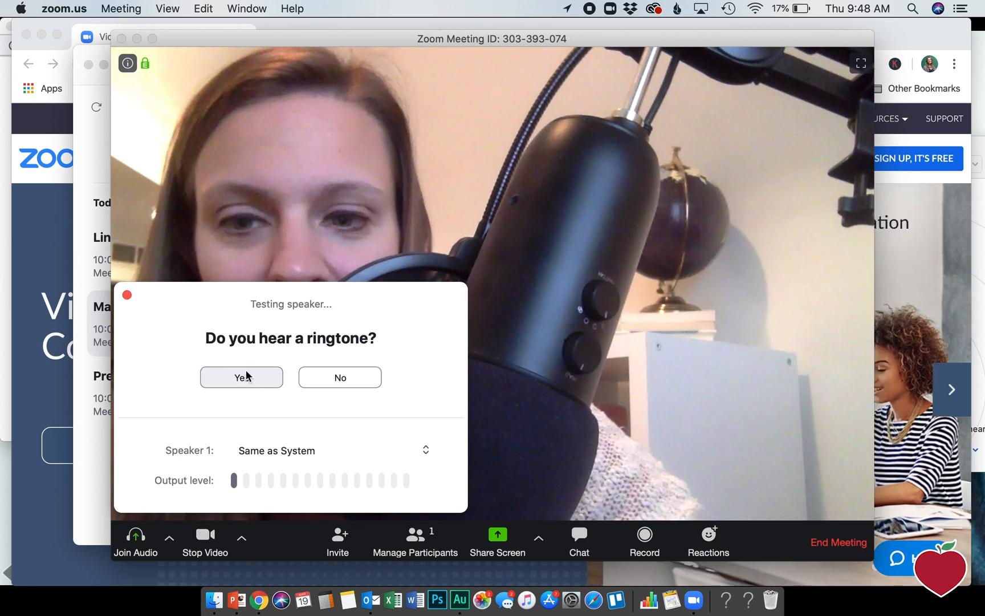
pyautogui.click(241, 377)
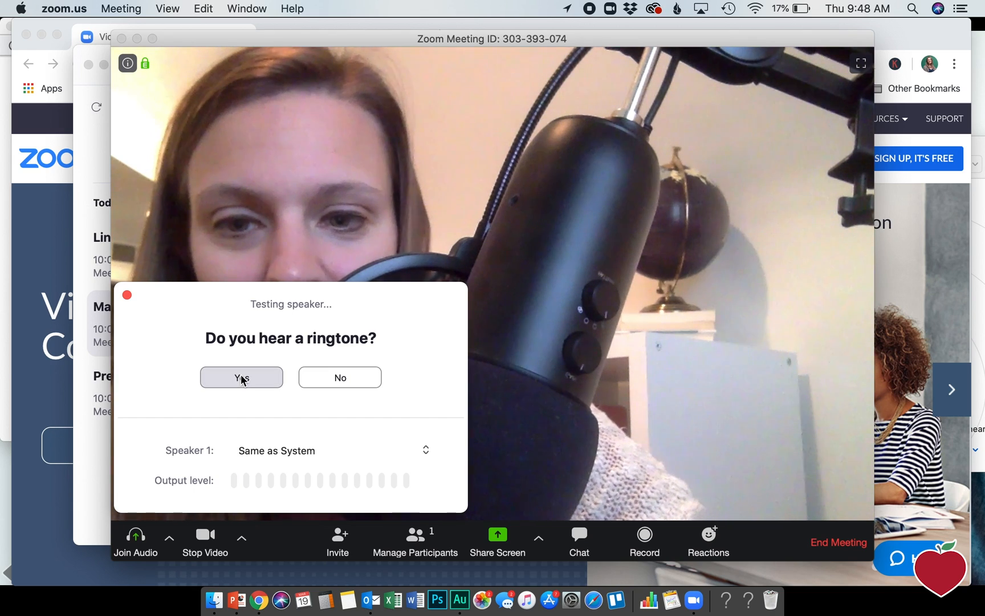
pyautogui.click(241, 377)
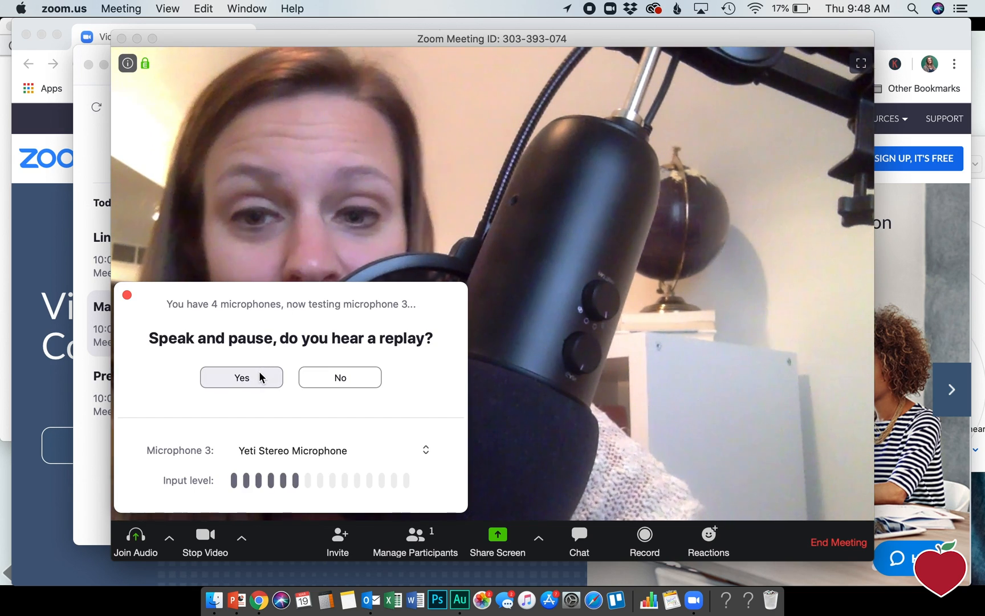
pyautogui.click(241, 377)
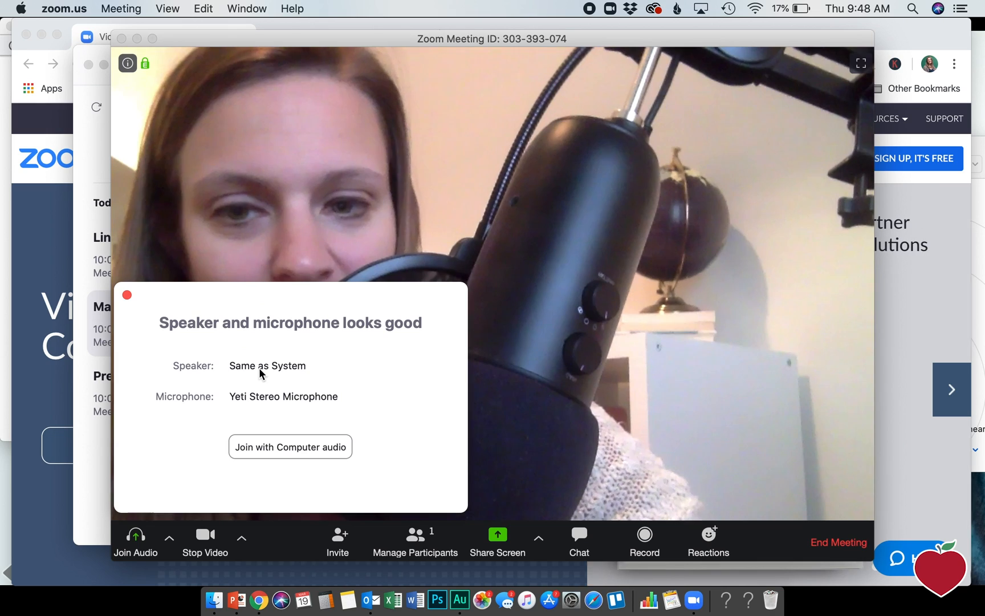
pyautogui.click(290, 447)
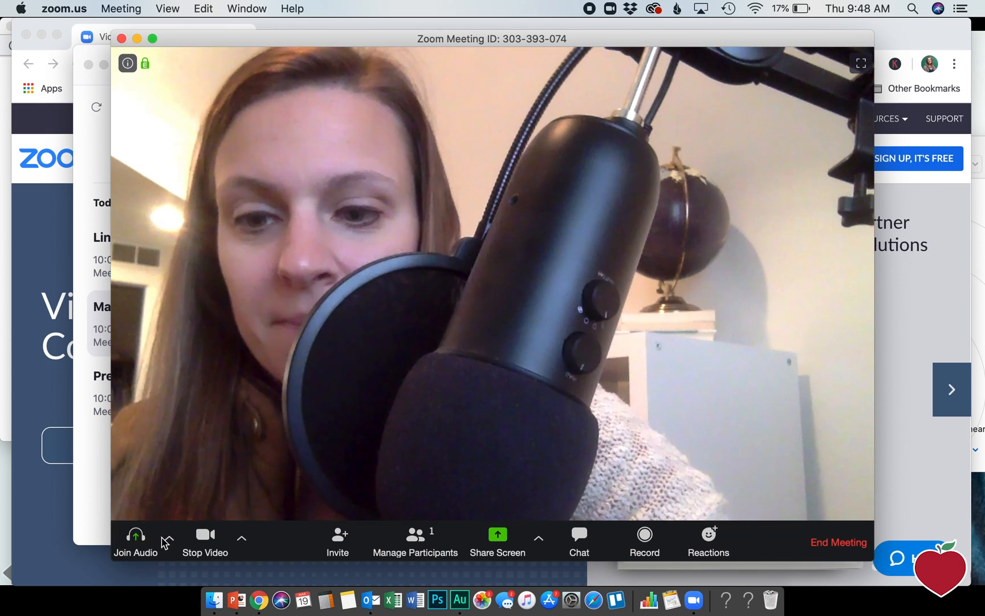
# Step: Join with computer audio, toggle the camera off and on, then mute and unmute
pyautogui.click(134, 539)
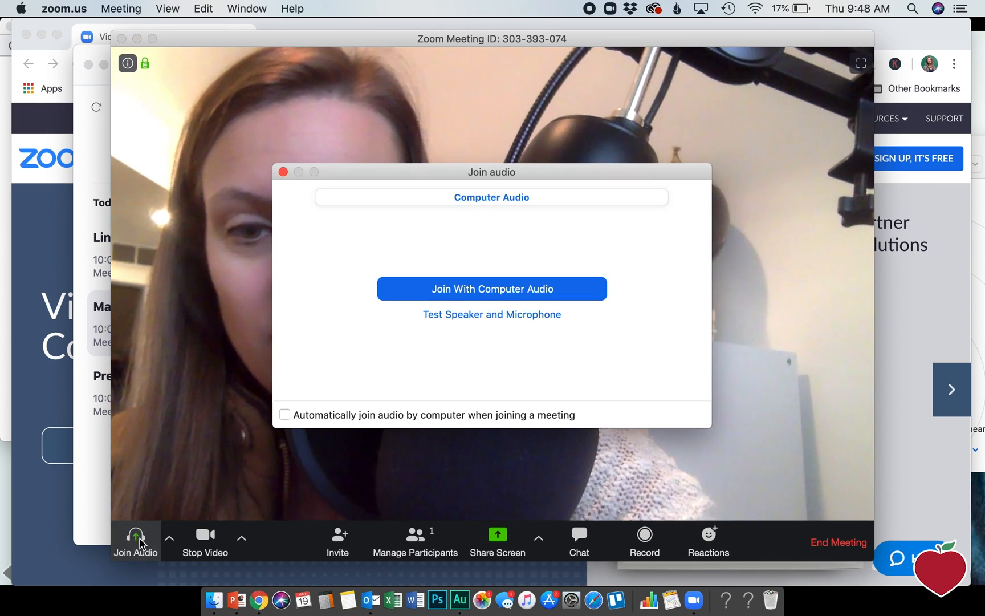
pyautogui.click(491, 288)
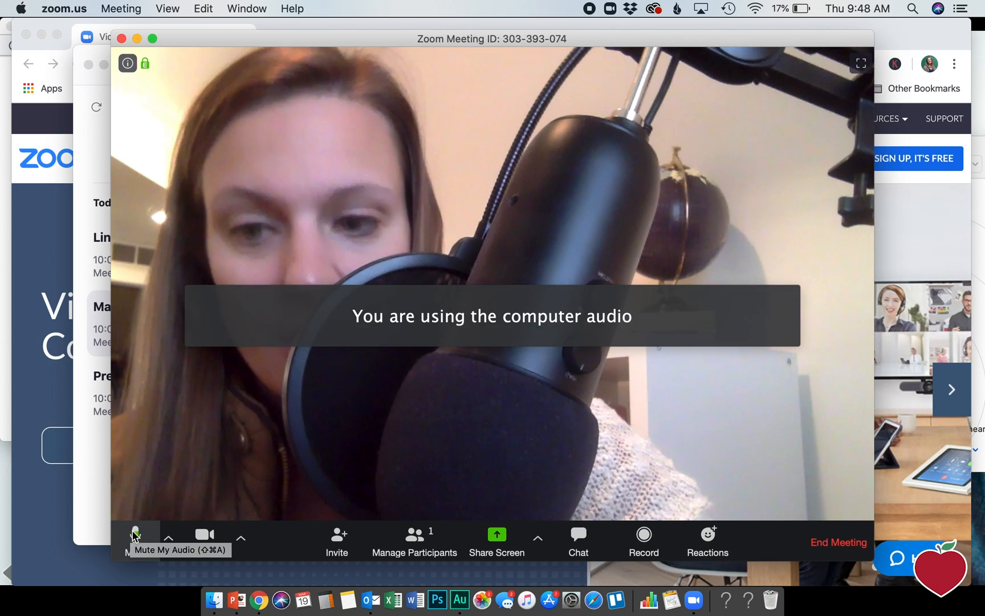
pyautogui.moveTo(193, 485)
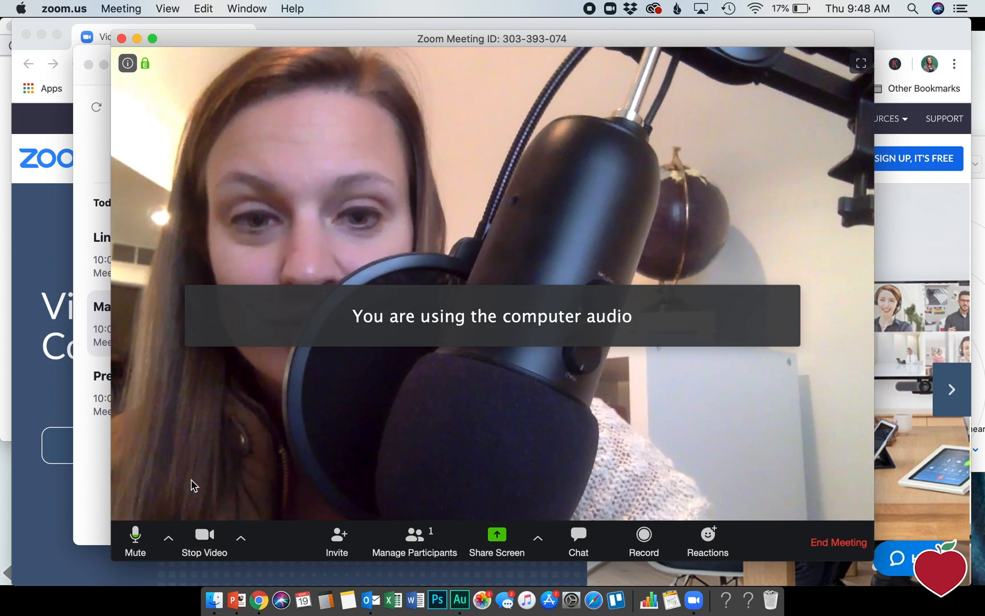
pyautogui.moveTo(134, 534)
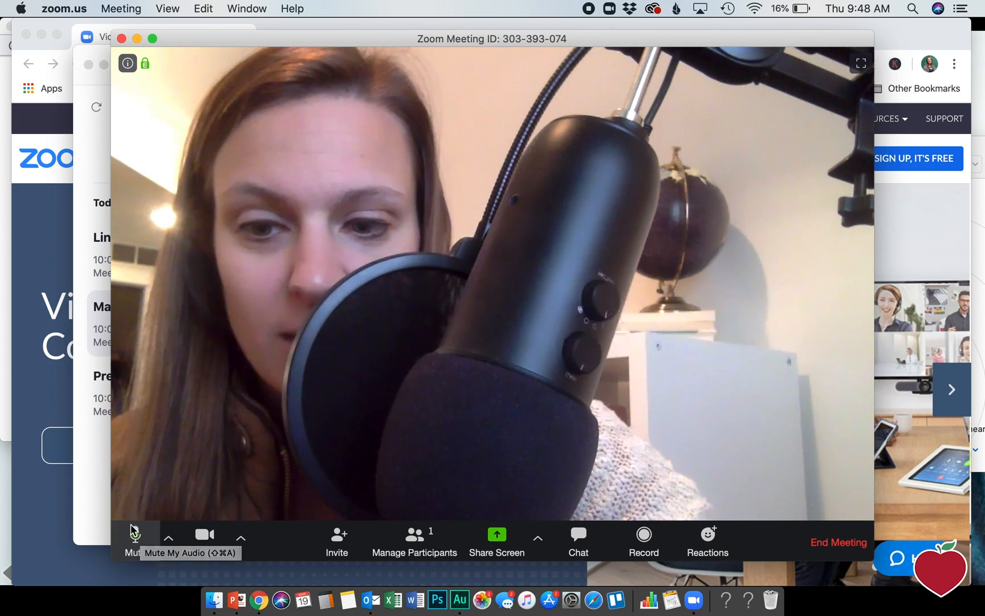
pyautogui.moveTo(203, 539)
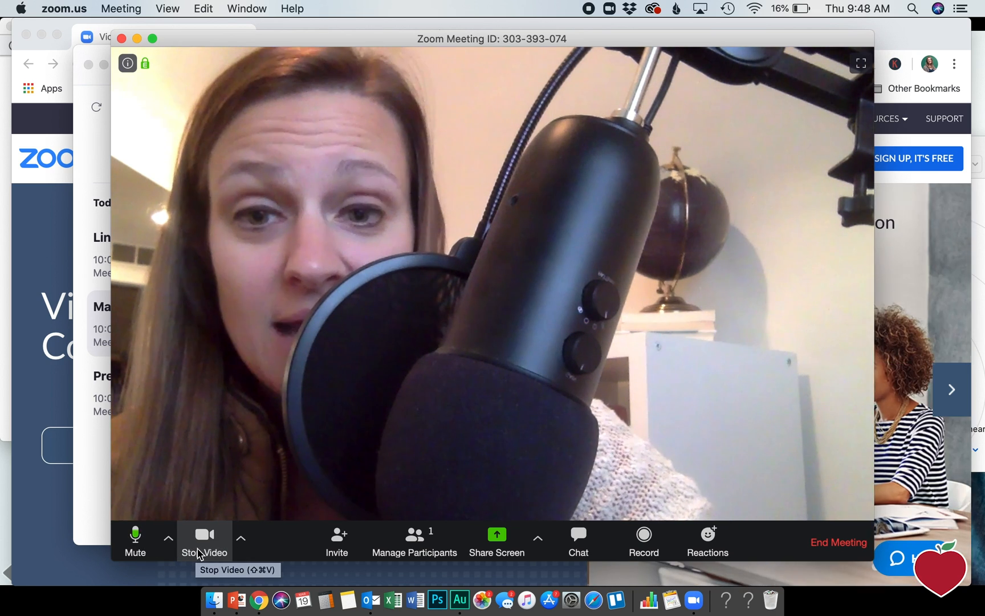
pyautogui.click(203, 539)
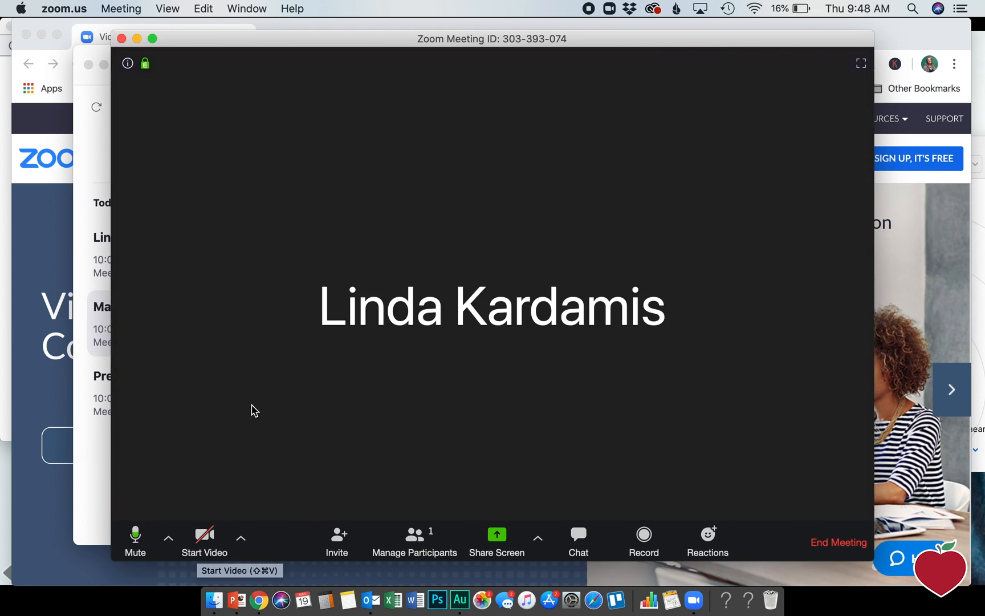
pyautogui.moveTo(204, 537)
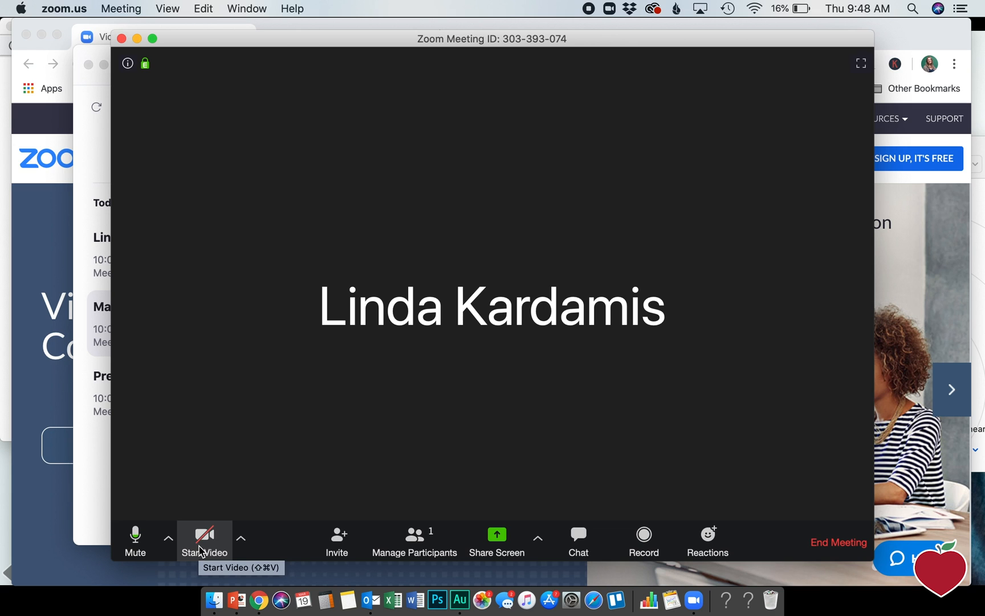
pyautogui.click(203, 540)
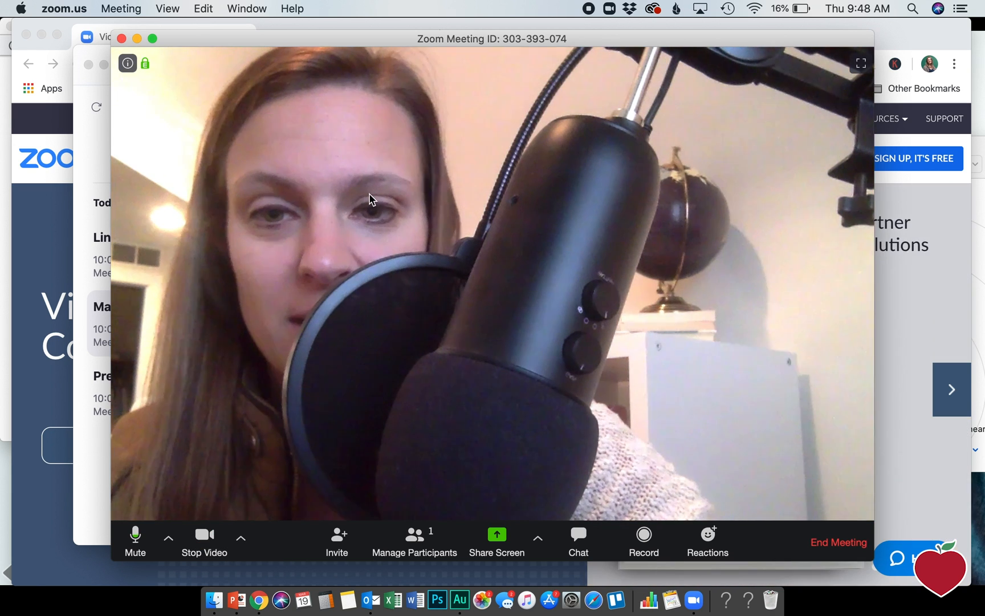
pyautogui.click(135, 541)
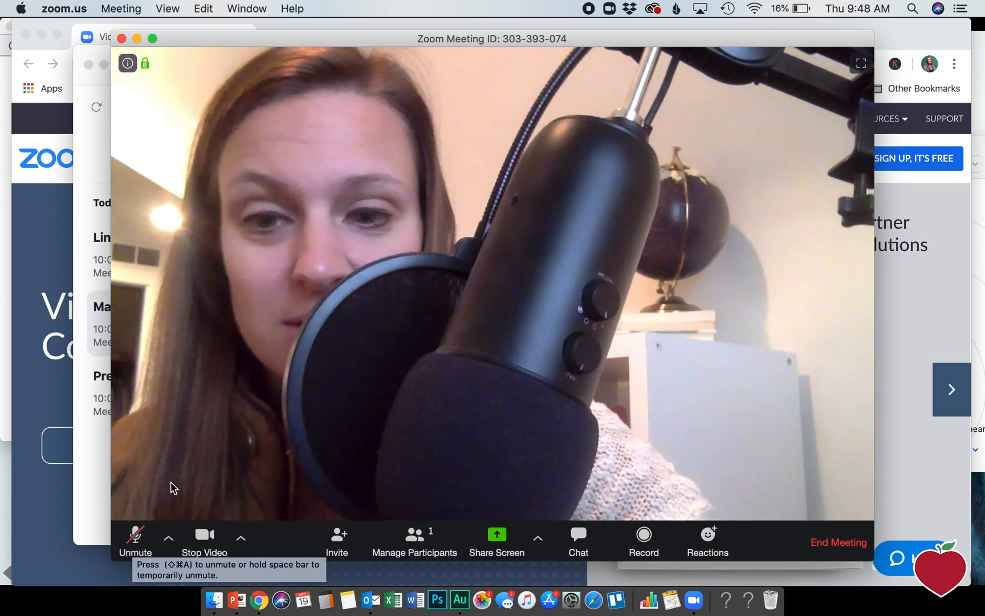
pyautogui.click(134, 534)
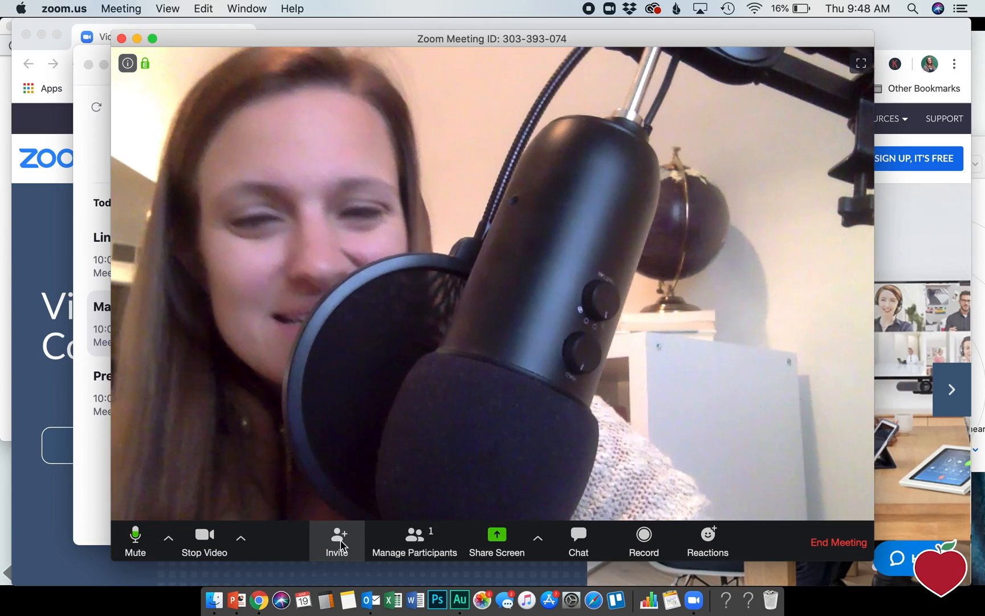
pyautogui.click(337, 541)
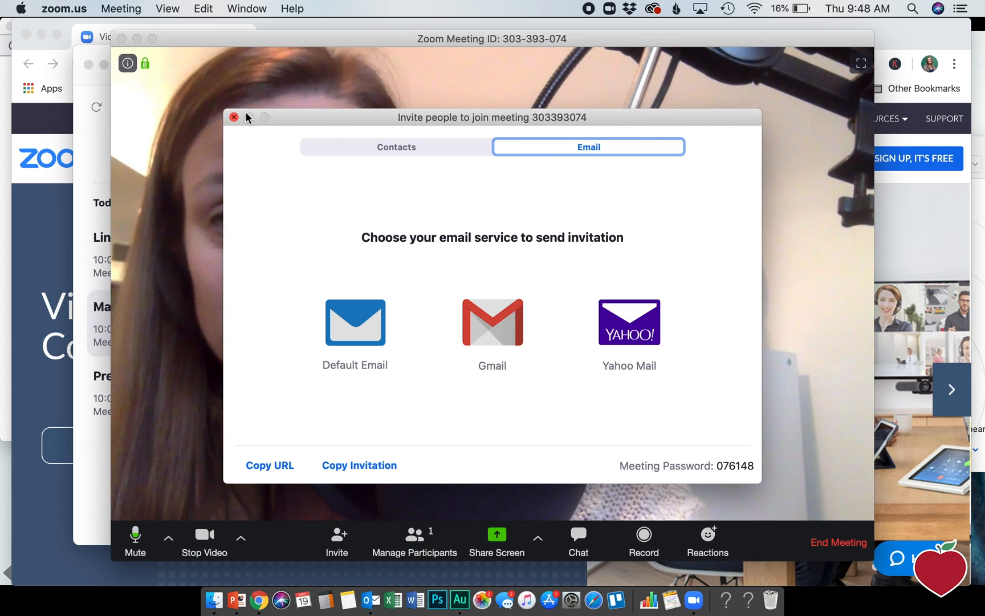
pyautogui.click(233, 118)
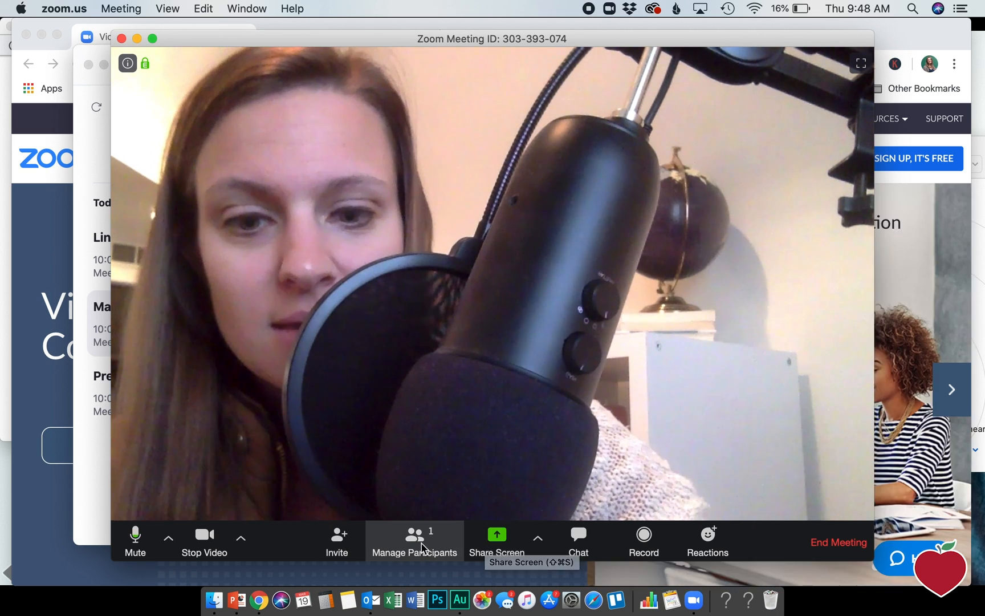
# Step: Open the participants panel listing the host
pyautogui.click(414, 542)
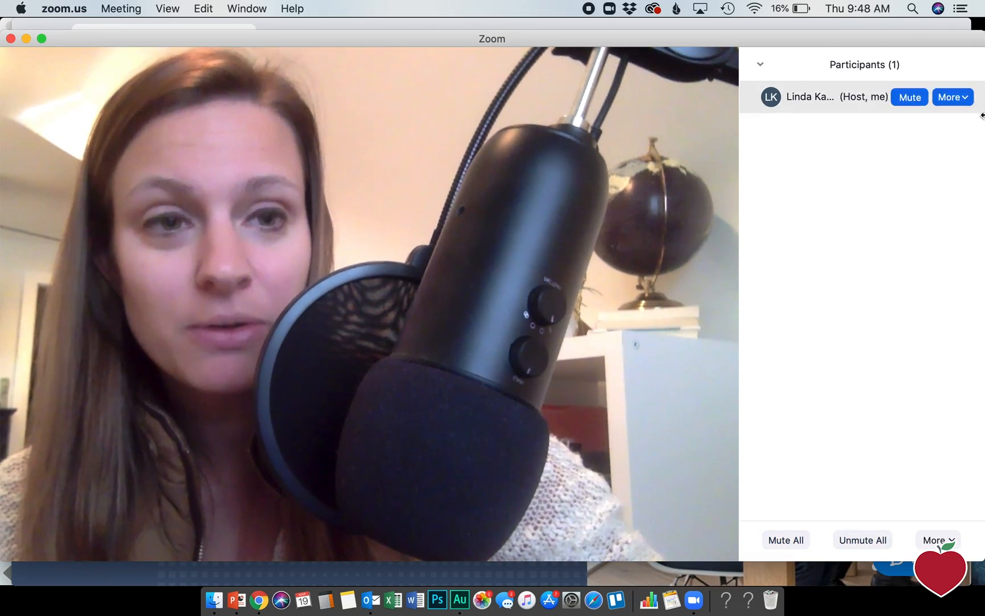
pyautogui.moveTo(832, 185)
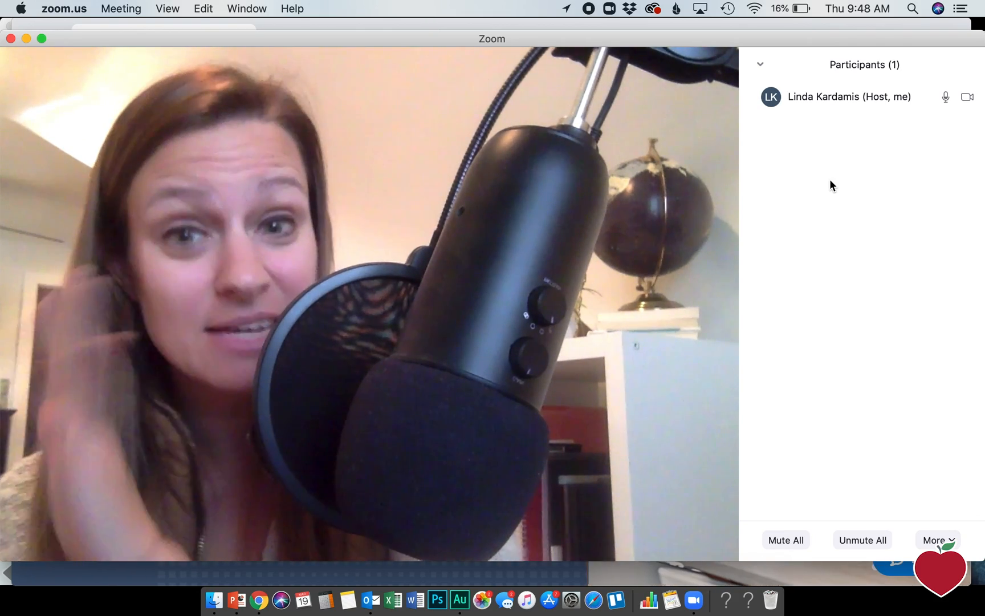
pyautogui.moveTo(836, 110)
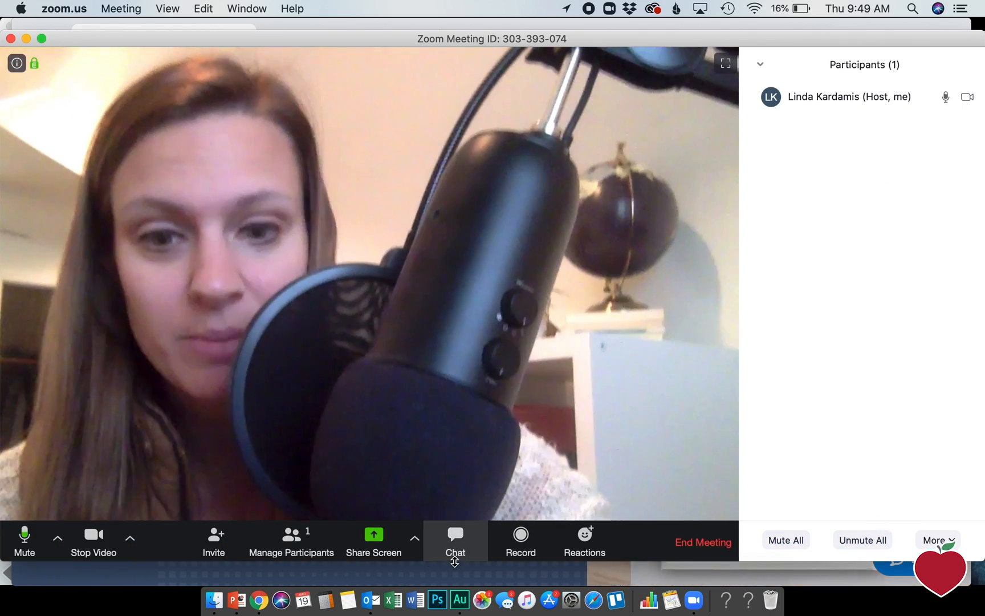
# Step: Open the meeting chat pane and start recording the meeting
pyautogui.click(454, 539)
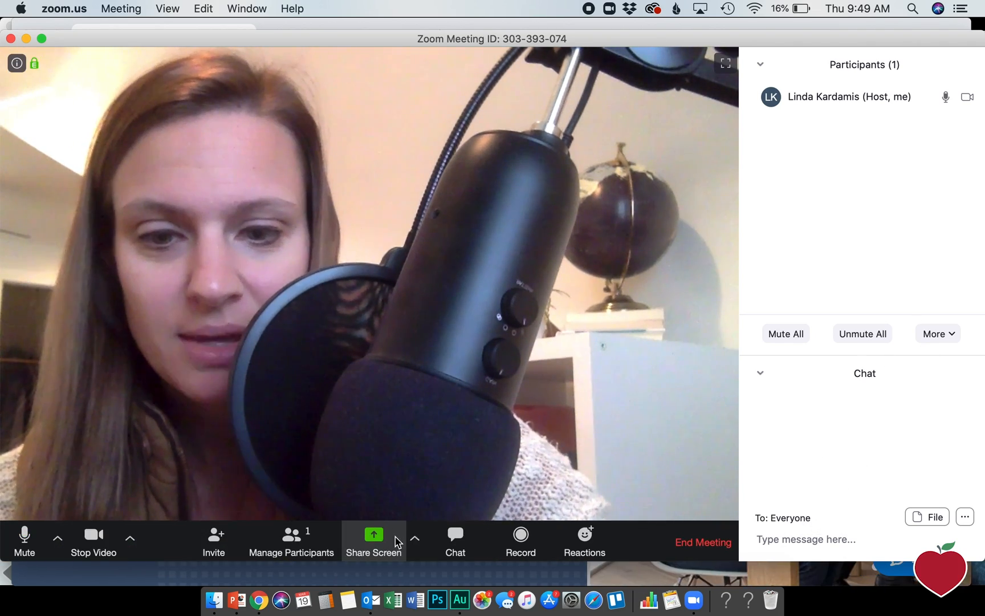
pyautogui.moveTo(520, 540)
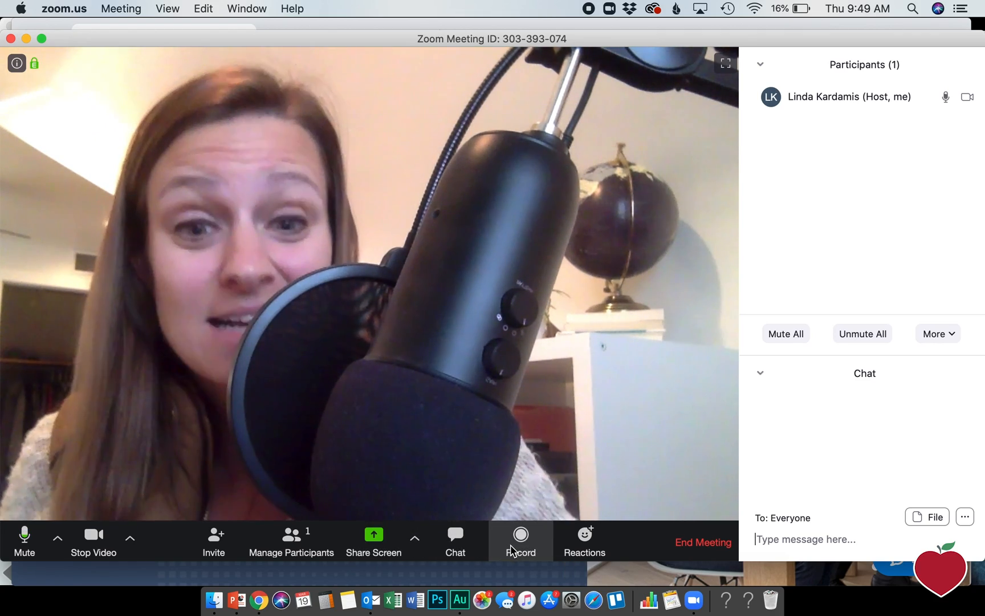
pyautogui.click(520, 539)
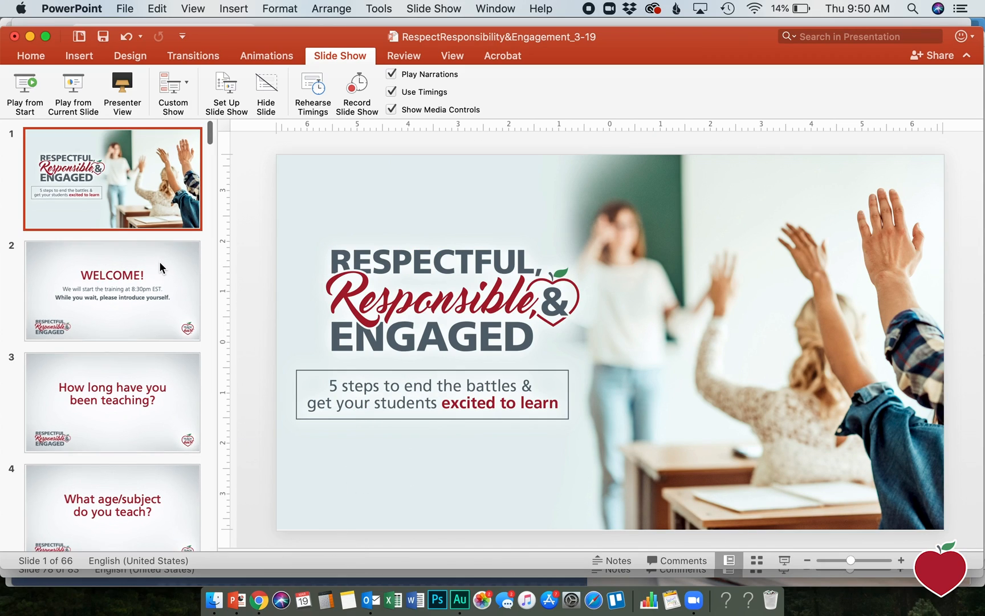
pyautogui.moveTo(24, 91)
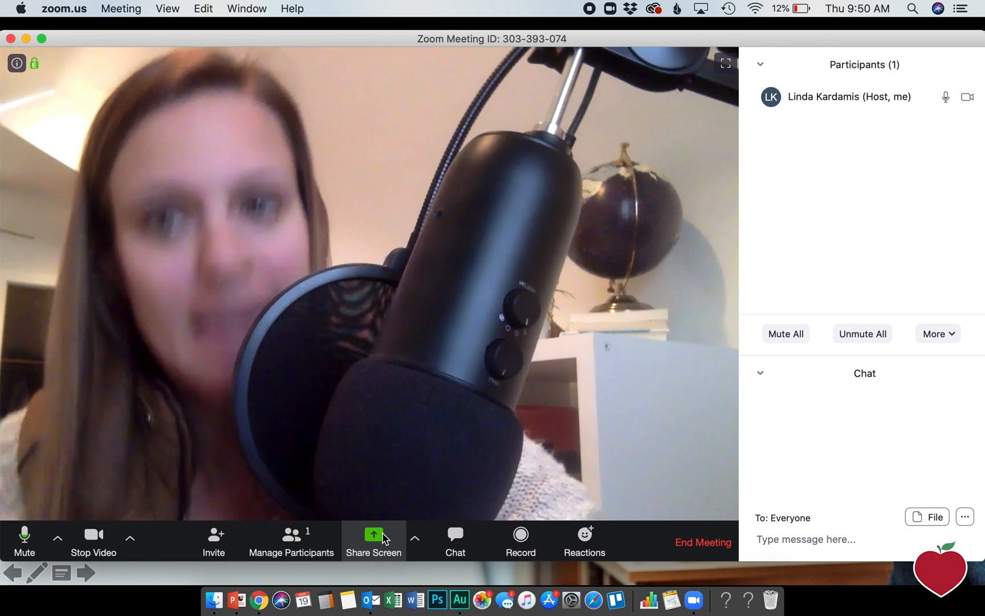
# Step: Share the Microsoft PowerPoint slideshow window with the meeting
pyautogui.click(374, 540)
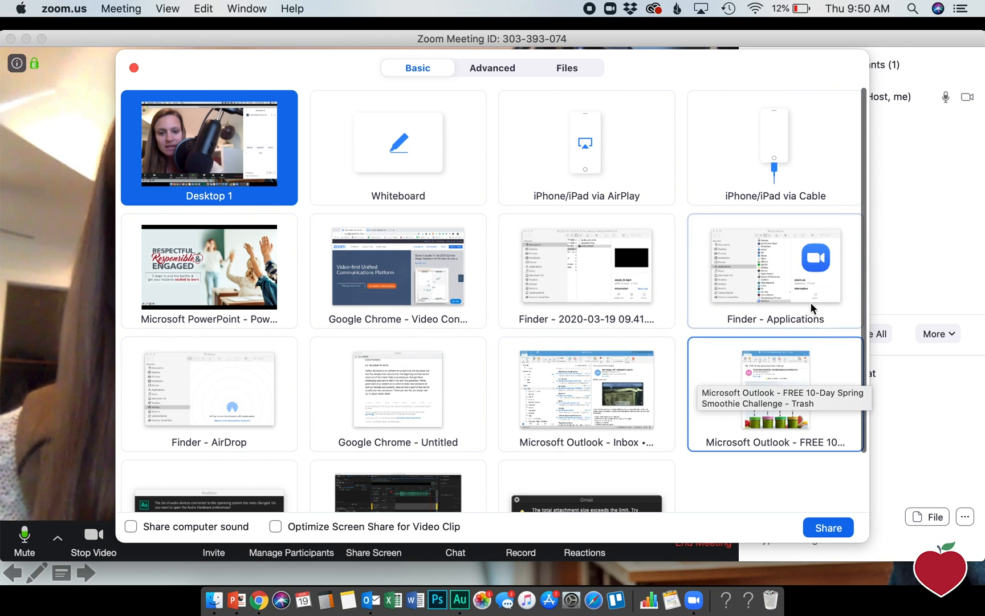
pyautogui.click(209, 267)
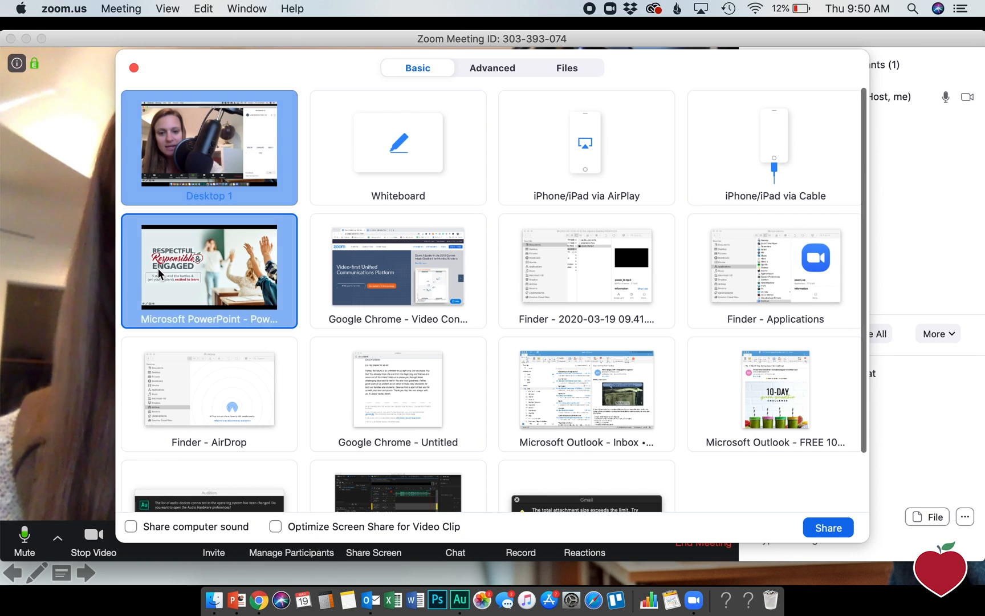
pyautogui.click(208, 271)
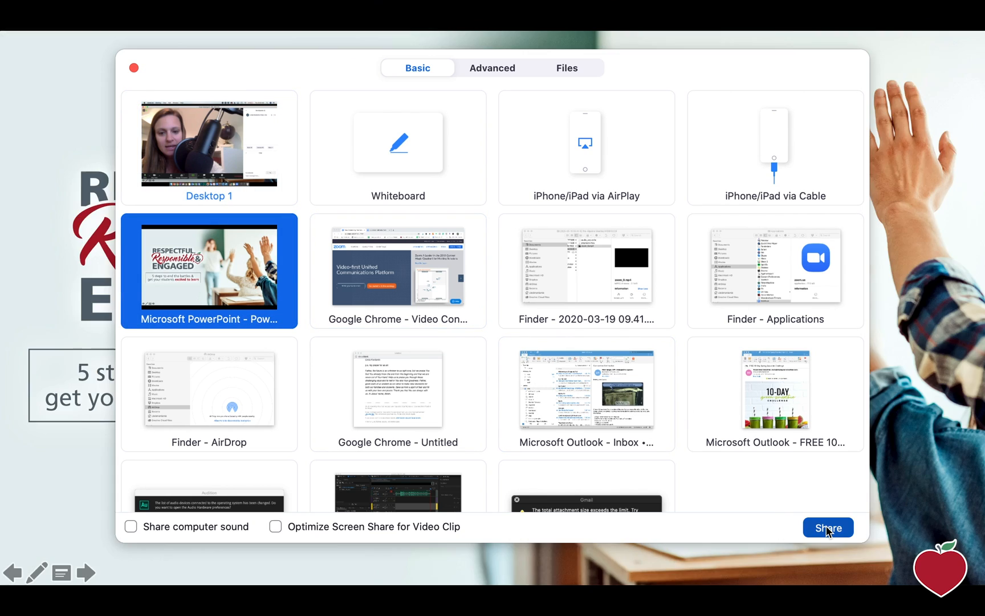
pyautogui.click(827, 528)
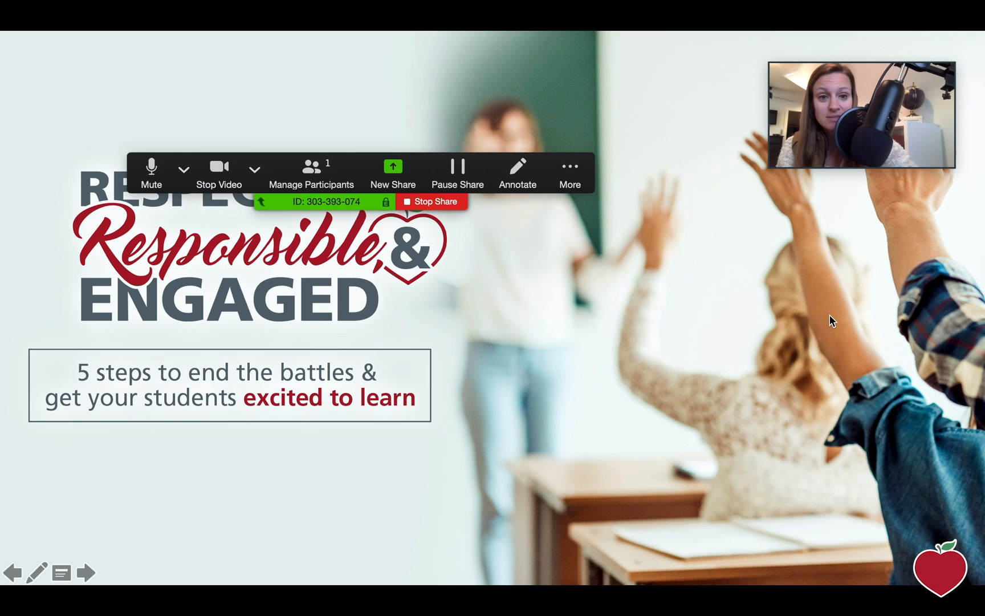
# Step: End the slideshow share with the red Stop Share button
pyautogui.click(89, 573)
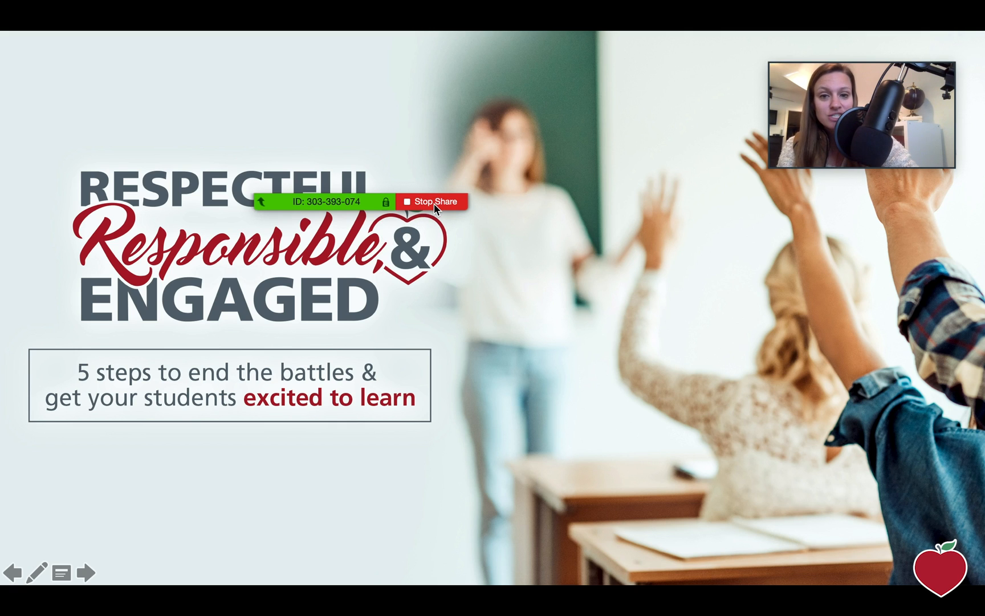
pyautogui.click(431, 202)
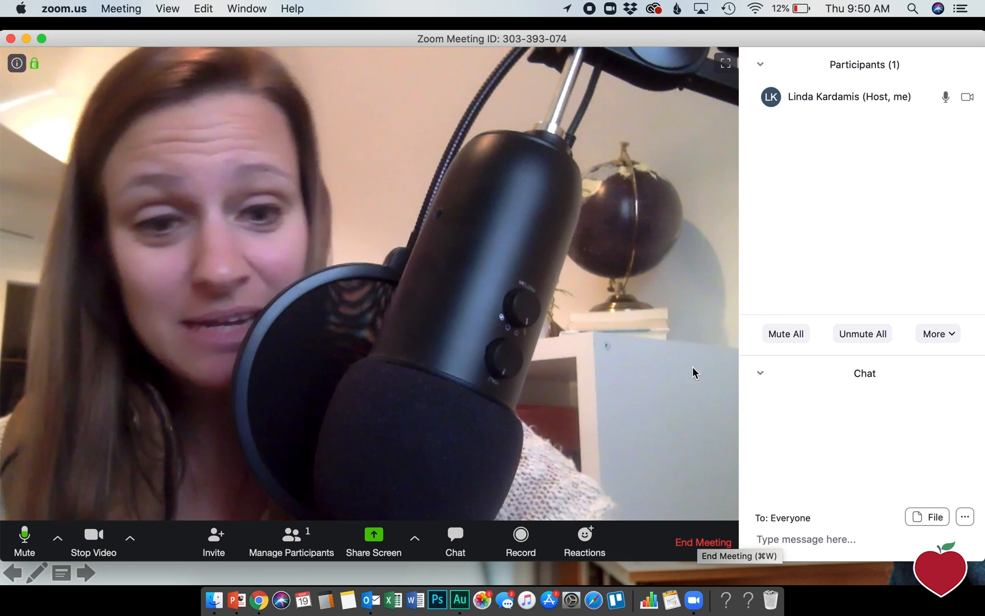
# Step: End the Math 6 Class meeting for all participants
pyautogui.click(702, 542)
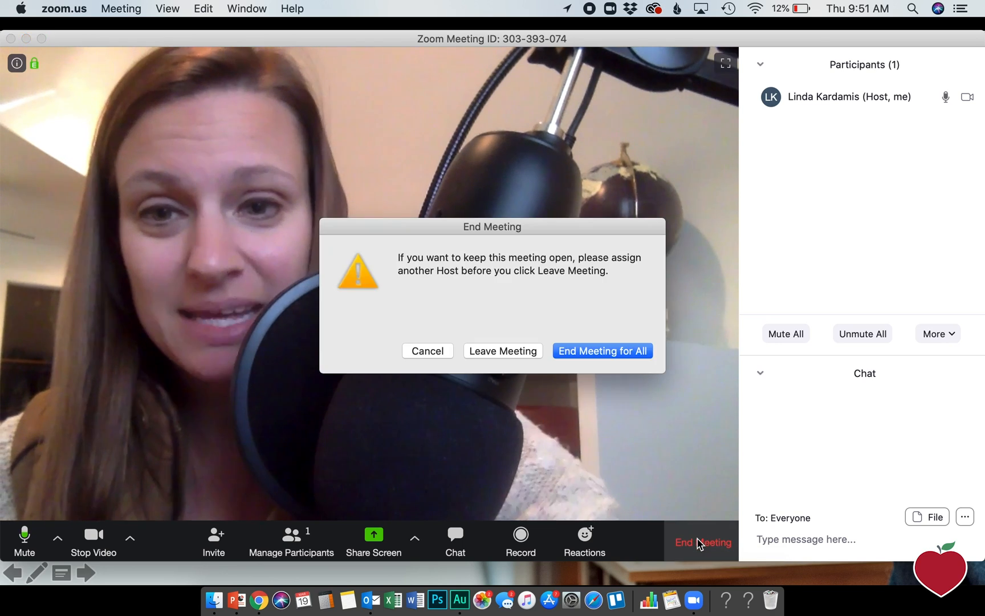
pyautogui.click(426, 350)
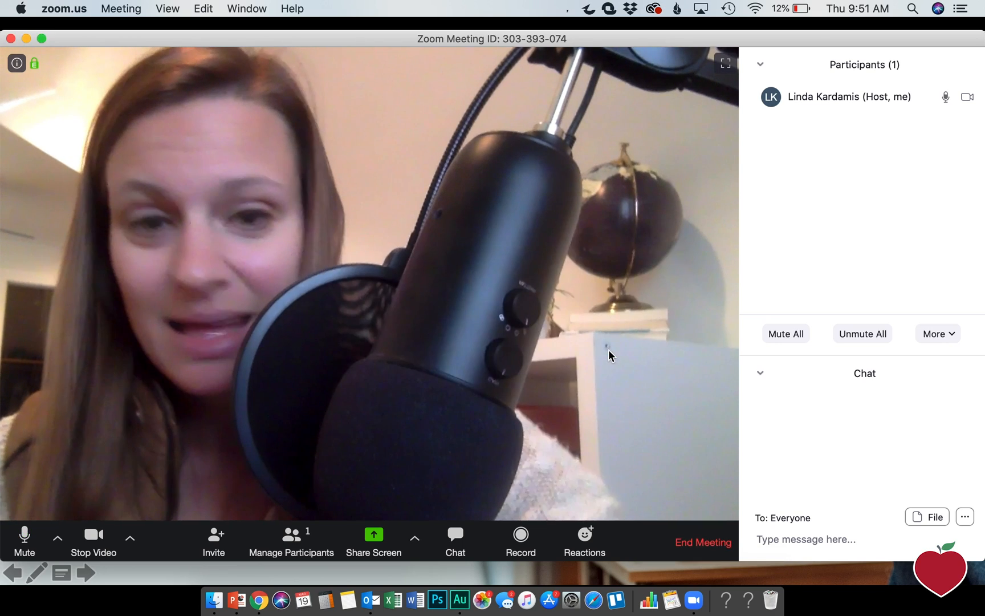
pyautogui.click(702, 542)
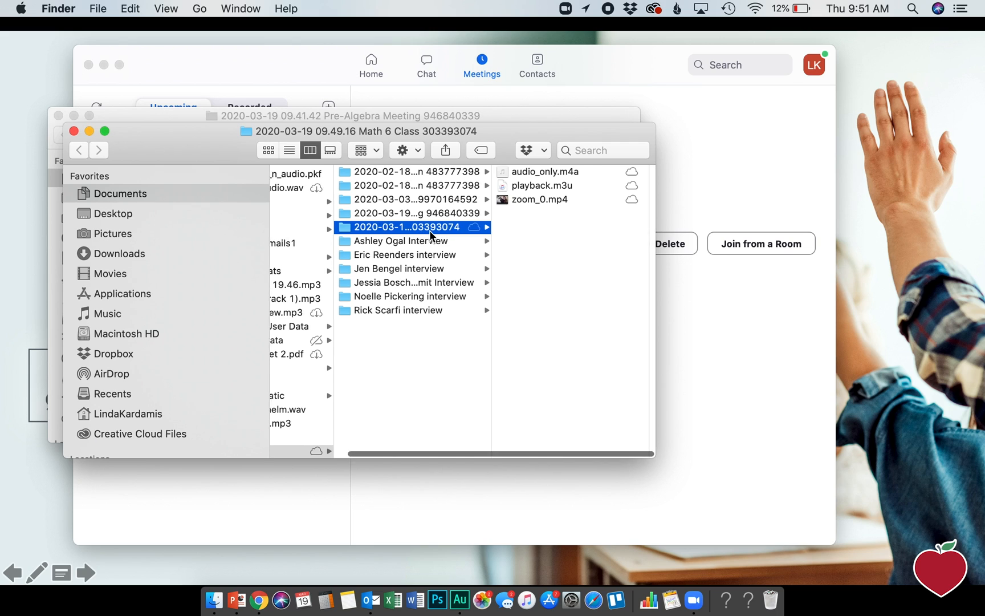
# Step: Preview the recordings zoom_0.mp4 (766 KB video) and audio_only.m4a (29 KB audio)
pyautogui.click(539, 199)
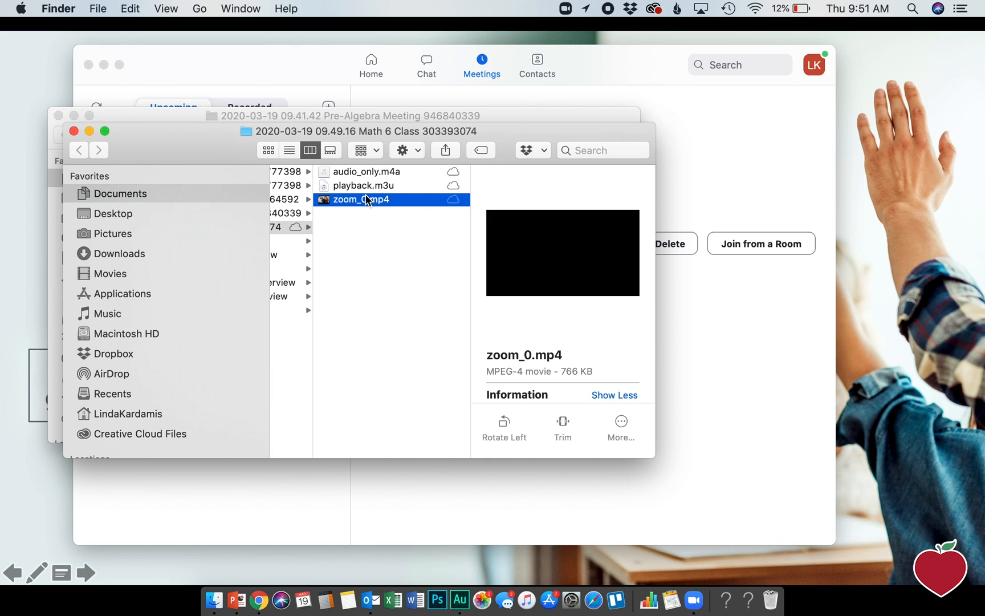
pyautogui.click(368, 171)
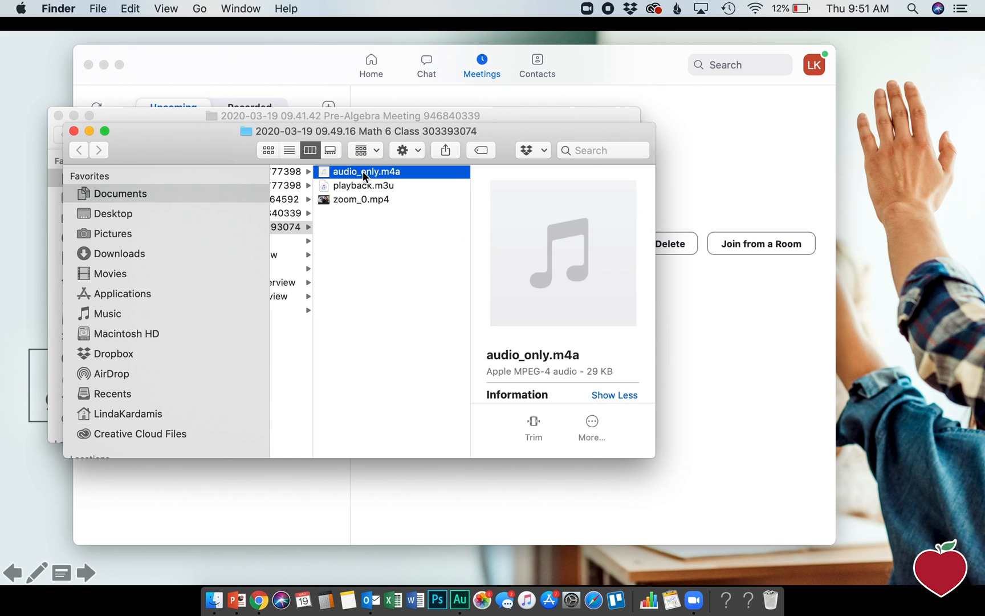
pyautogui.moveTo(361, 207)
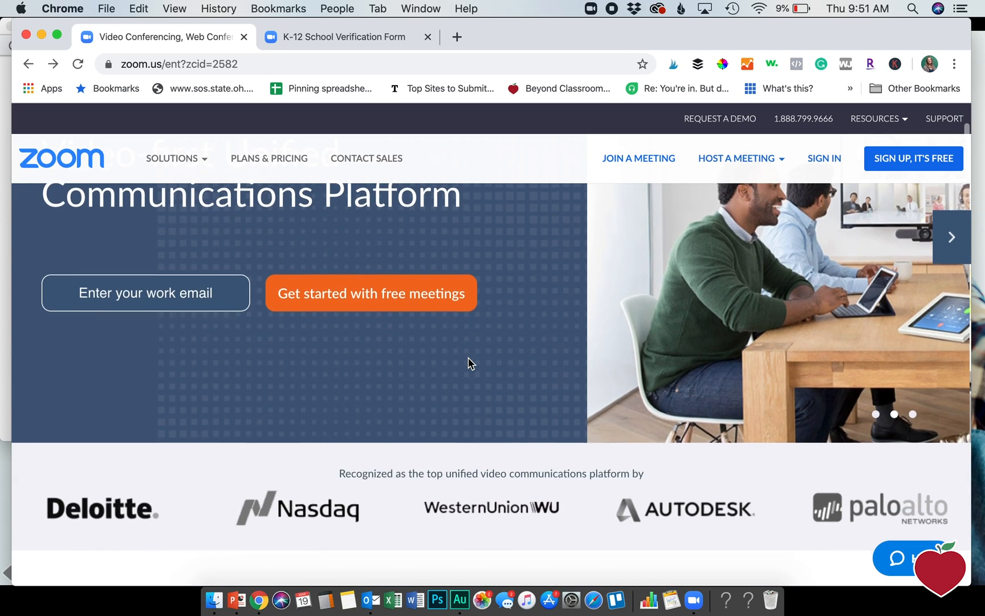
# Step: Scroll back to the top of the zoom.us home page in Chrome
pyautogui.scroll(3)
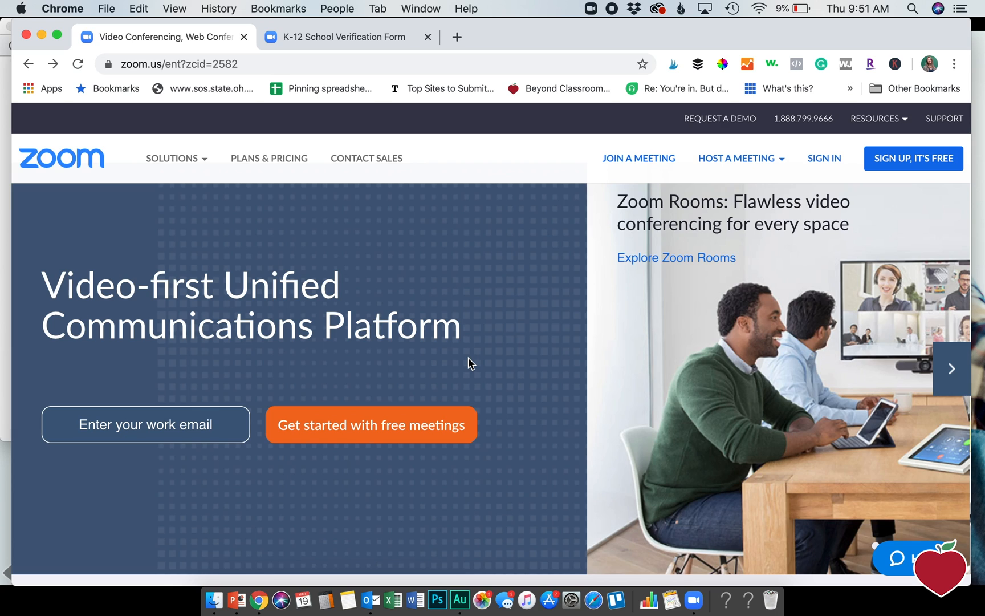
pyautogui.click(951, 369)
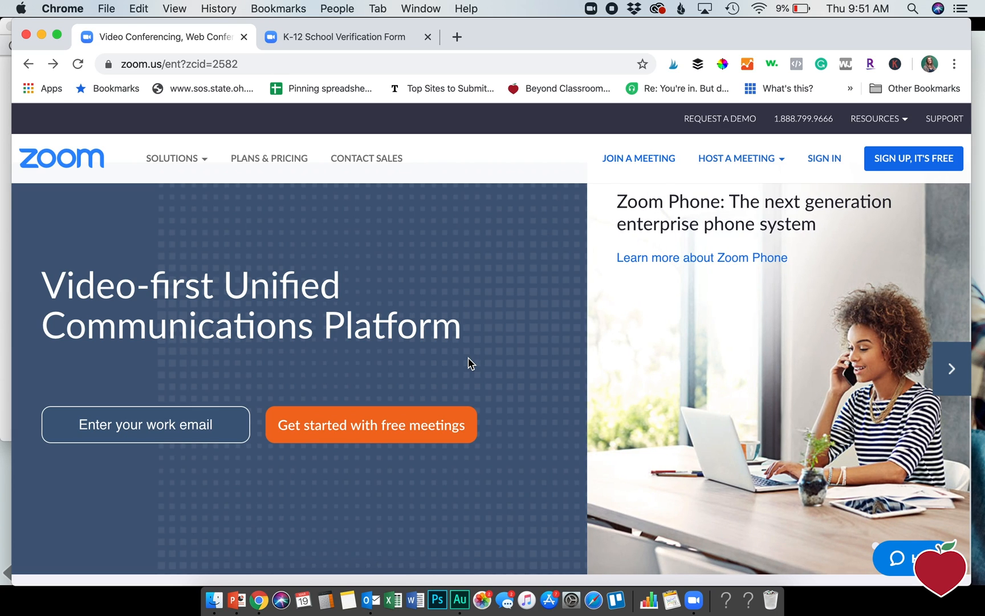
pyautogui.moveTo(304, 594)
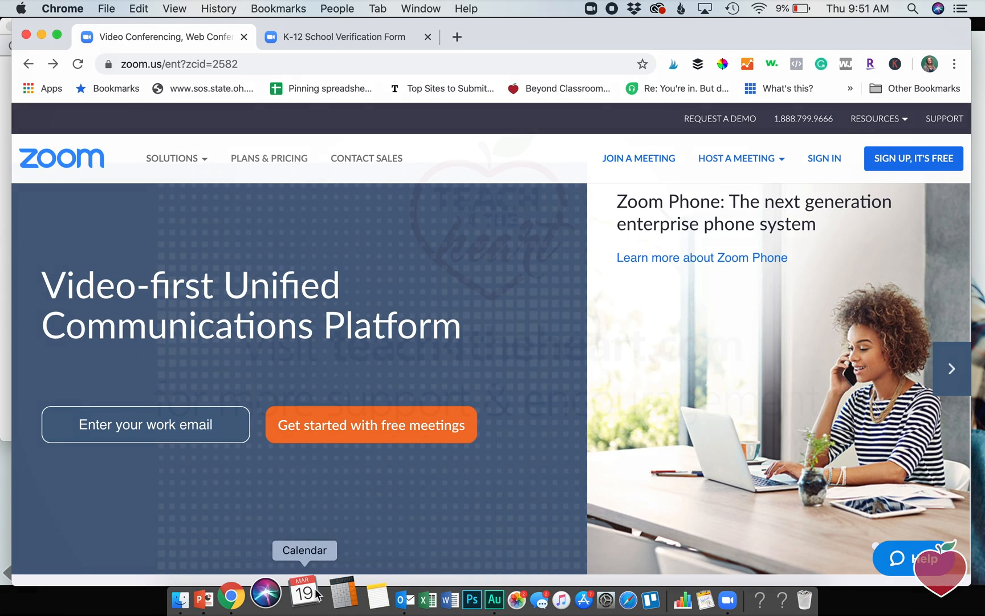